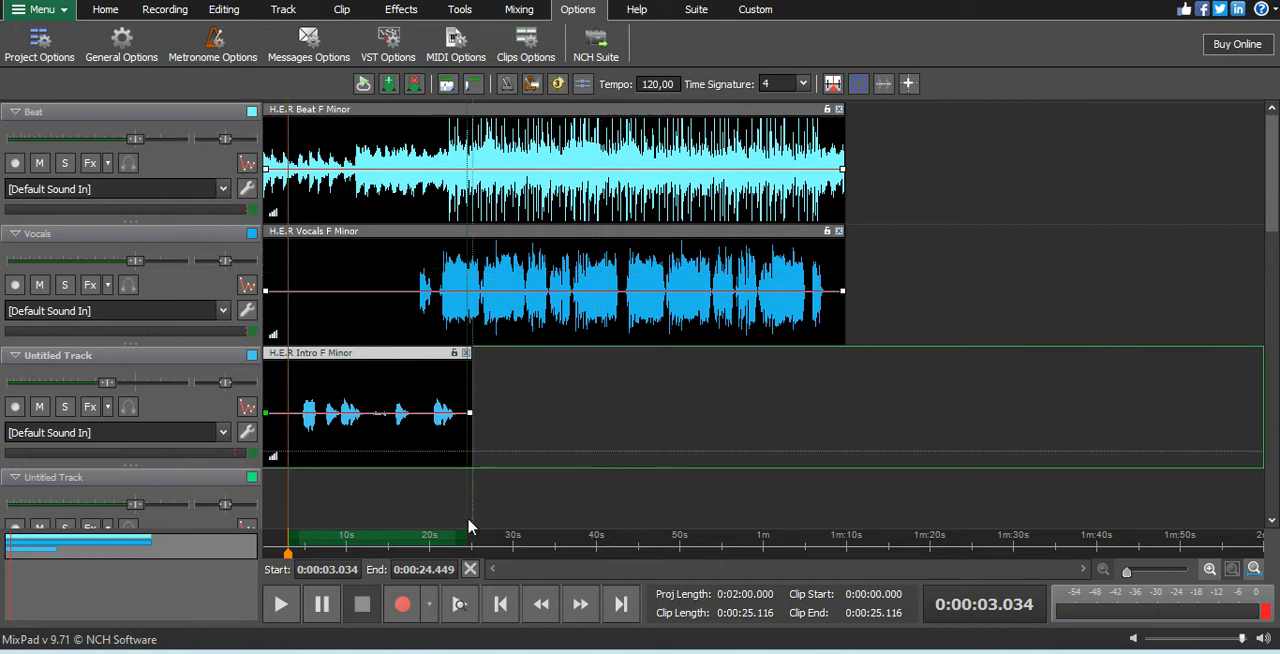
Mark the ruler range from about 16.5 s to 37.2 s and play that section.
{"action": "left_click_drag", "start_coordinate": [470, 540], "coordinate": [583, 549]}
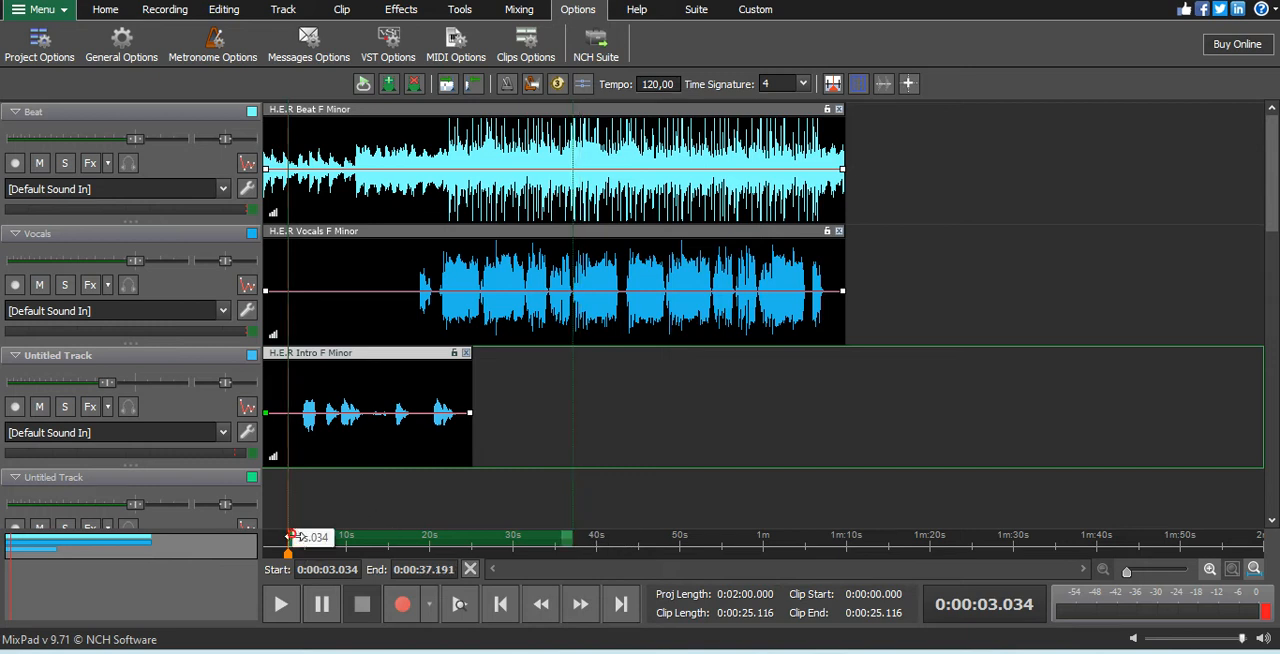
{"action": "left_click", "coordinate": [430, 537]}
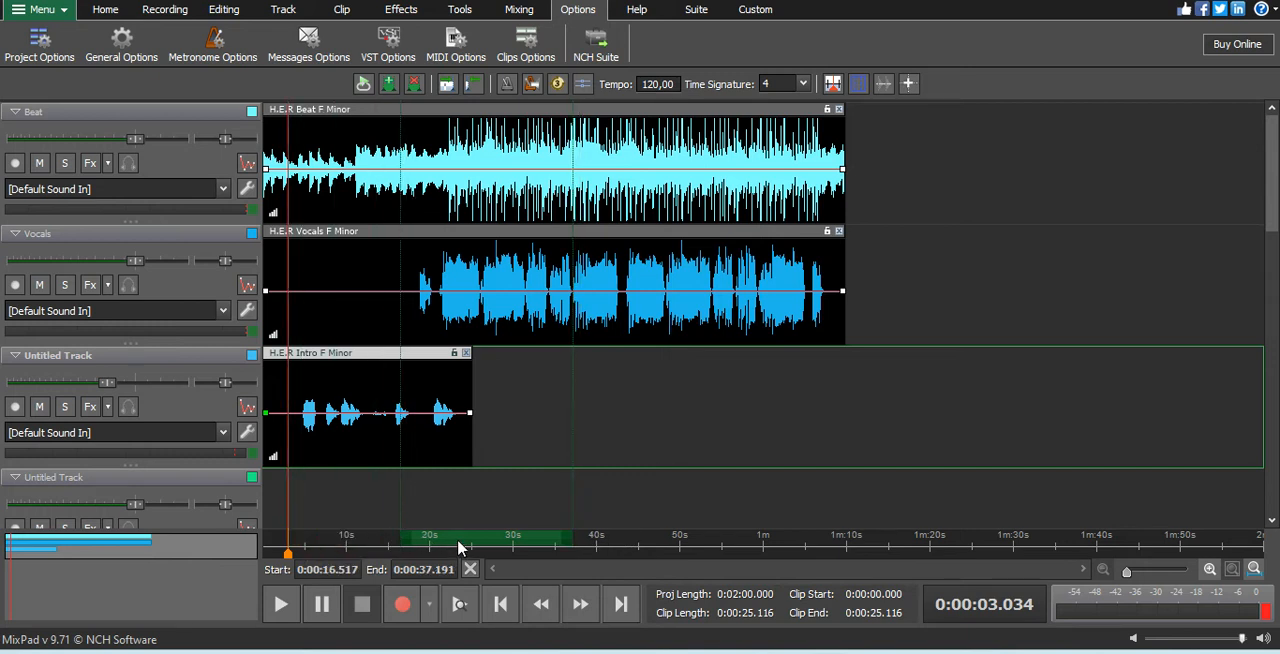
{"action": "left_click", "coordinate": [428, 552]}
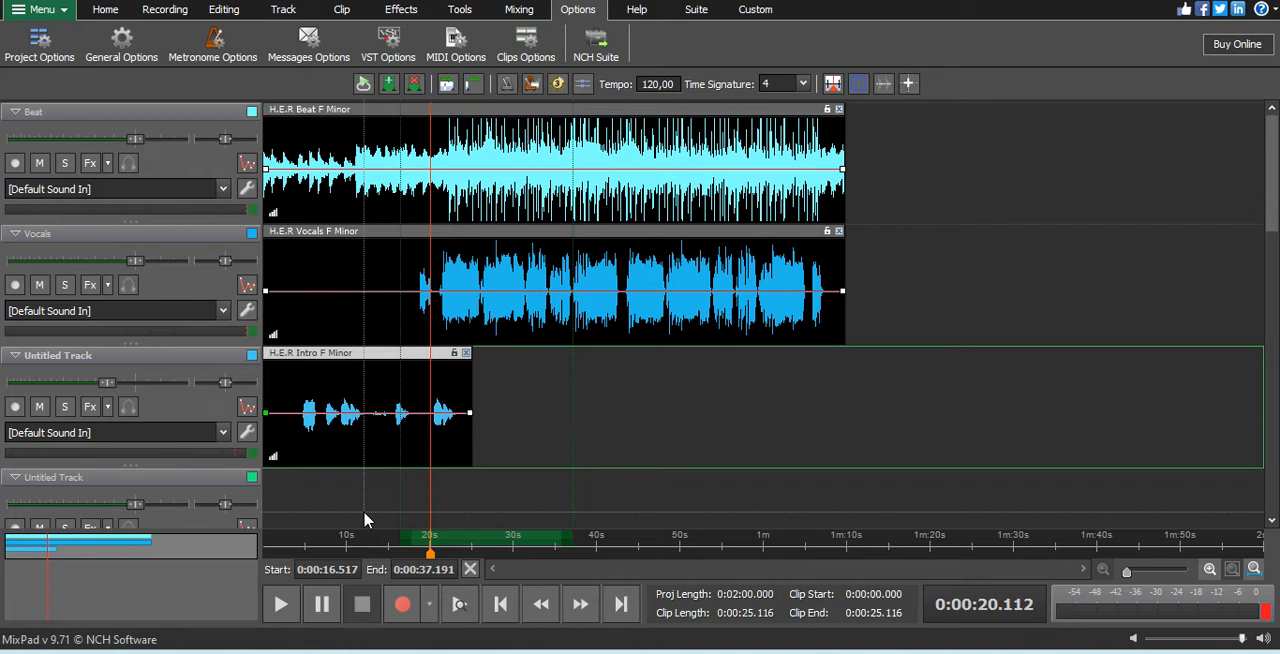
{"action": "mouse_move", "coordinate": [345, 138]}
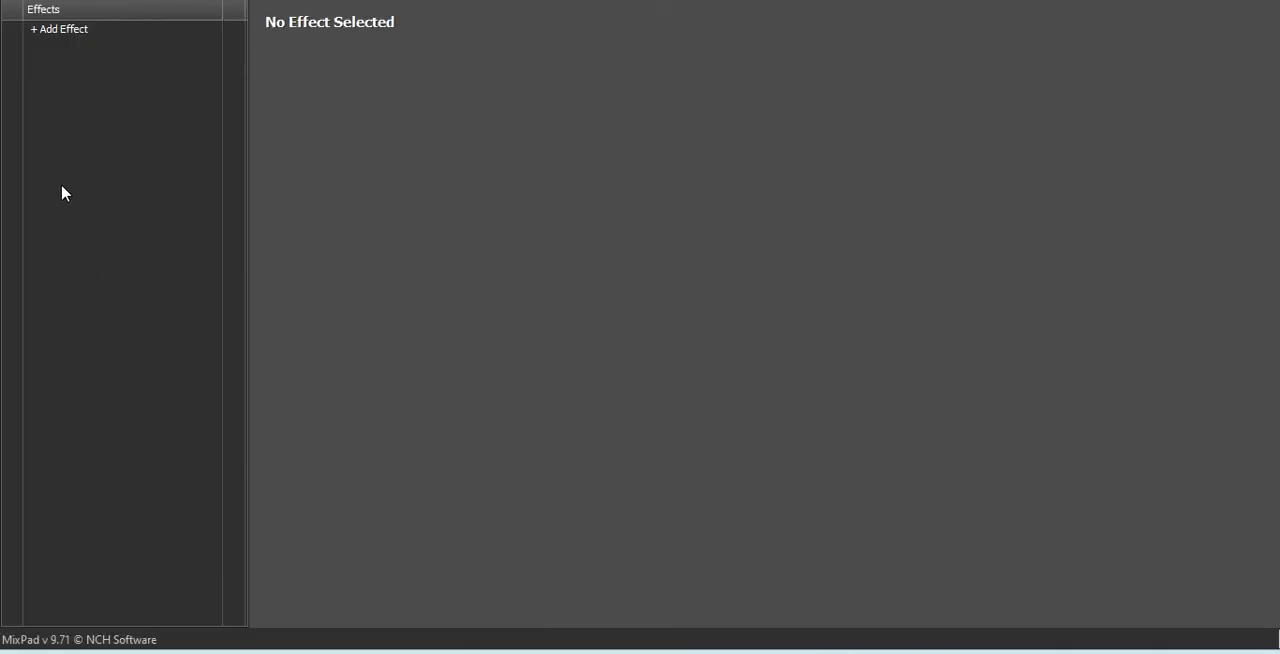
Insert a GSnap VST from the Add Effect list into the effects chain.
{"action": "left_click", "coordinate": [60, 28]}
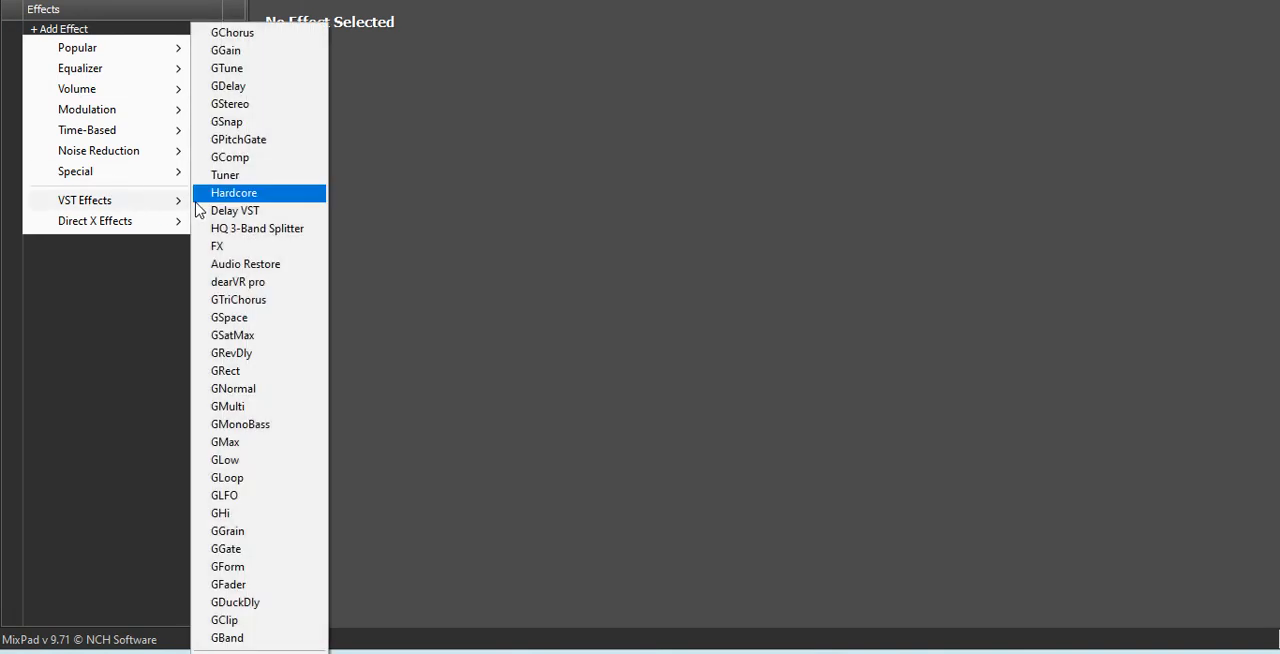
{"action": "mouse_move", "coordinate": [238, 139]}
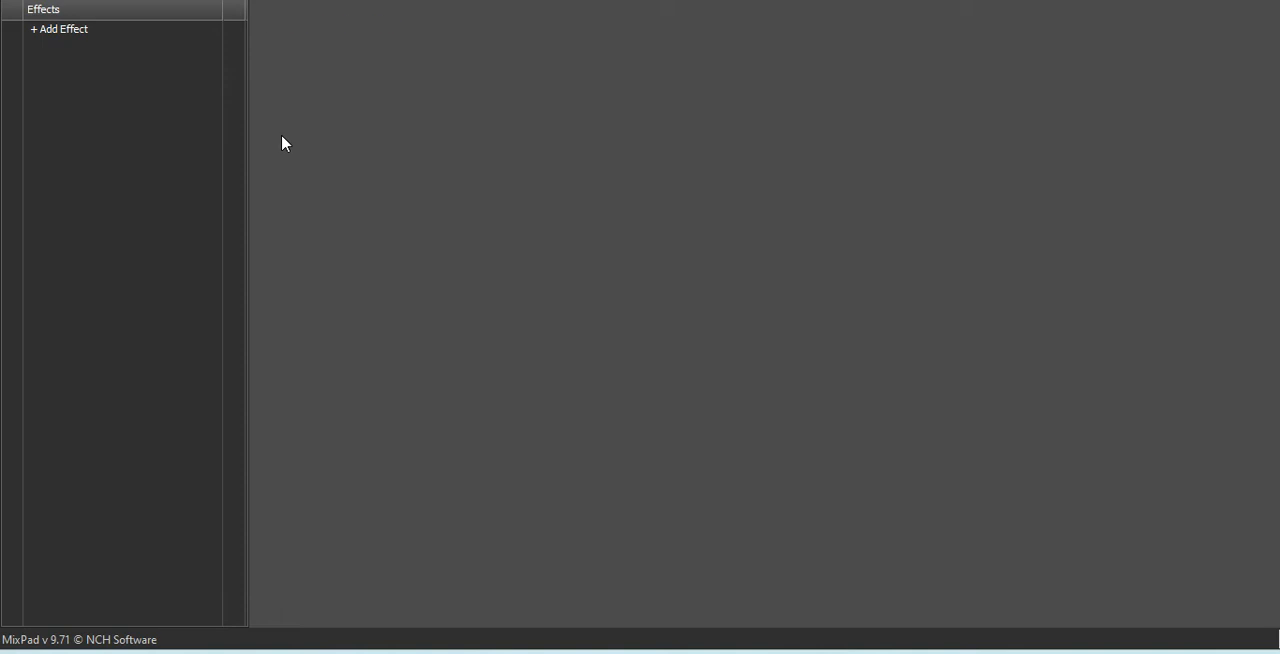
{"action": "left_click", "coordinate": [59, 28]}
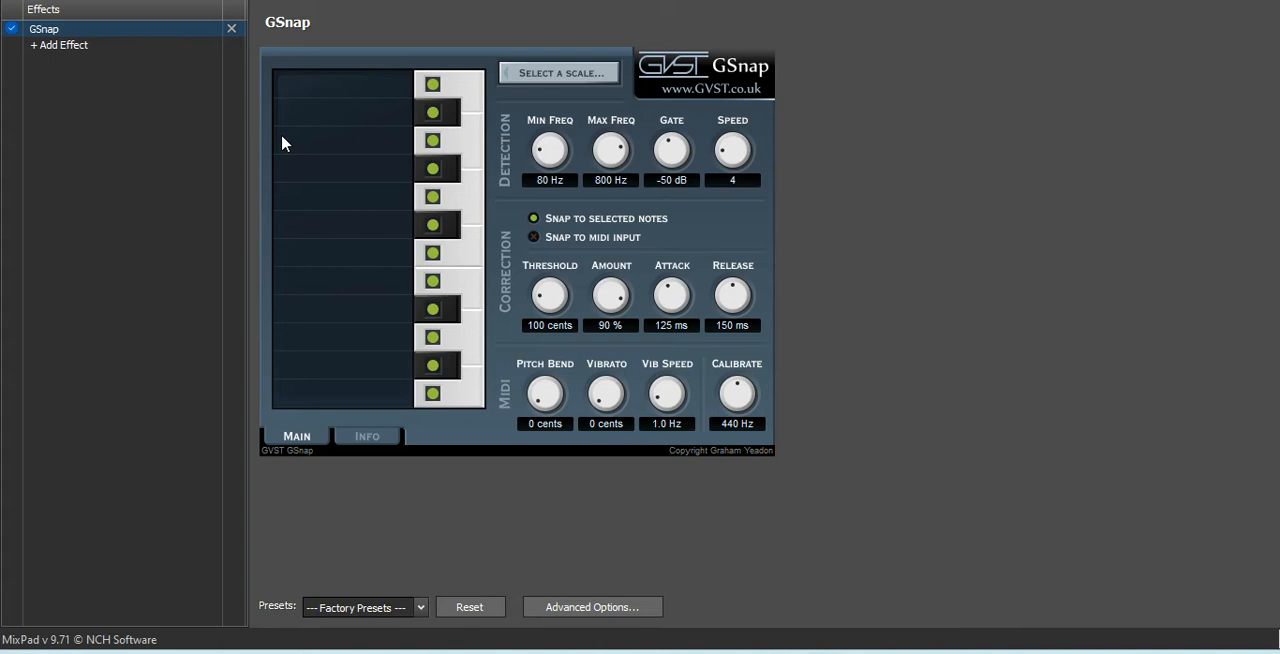
{"action": "mouse_move", "coordinate": [335, 148]}
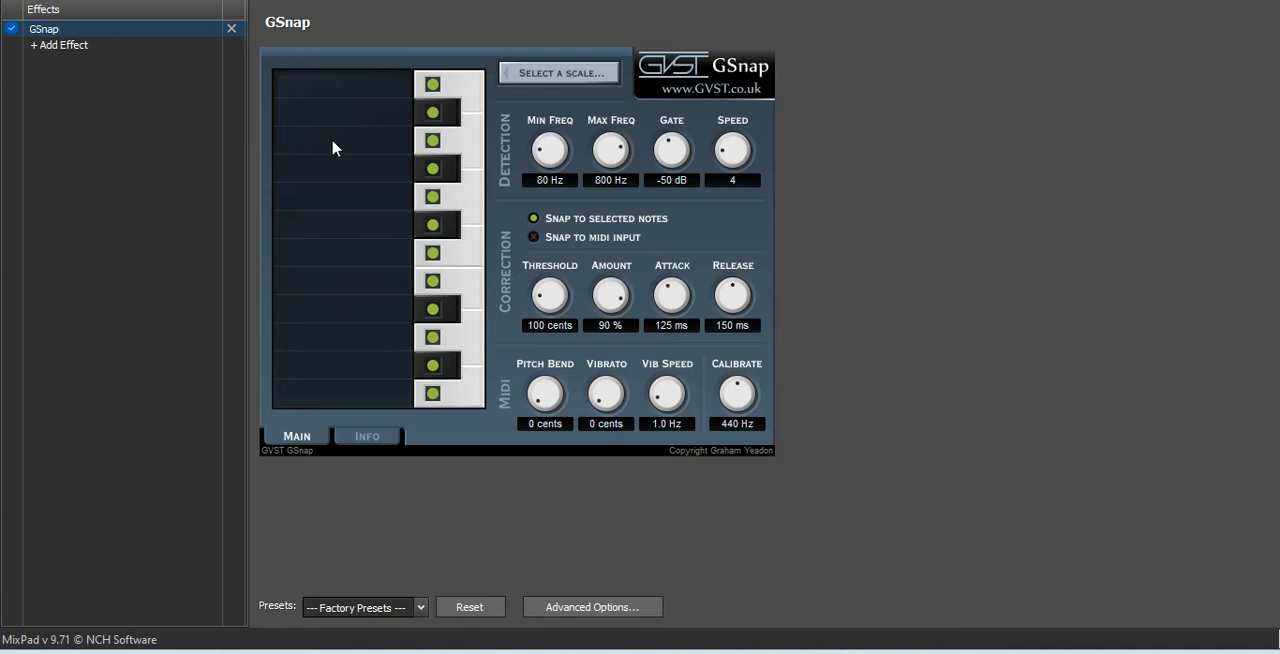
{"action": "mouse_move", "coordinate": [590, 85]}
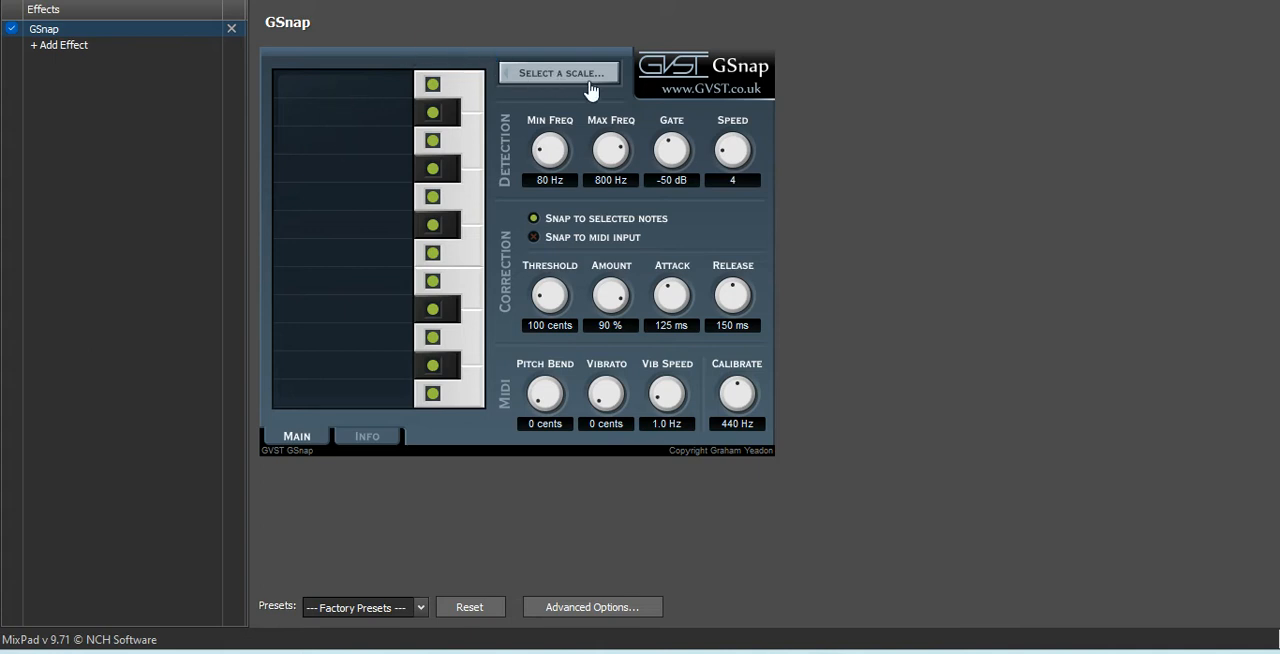
Choose key F and scale Minor in GSnap's scale chooser and confirm.
{"action": "left_click", "coordinate": [559, 73]}
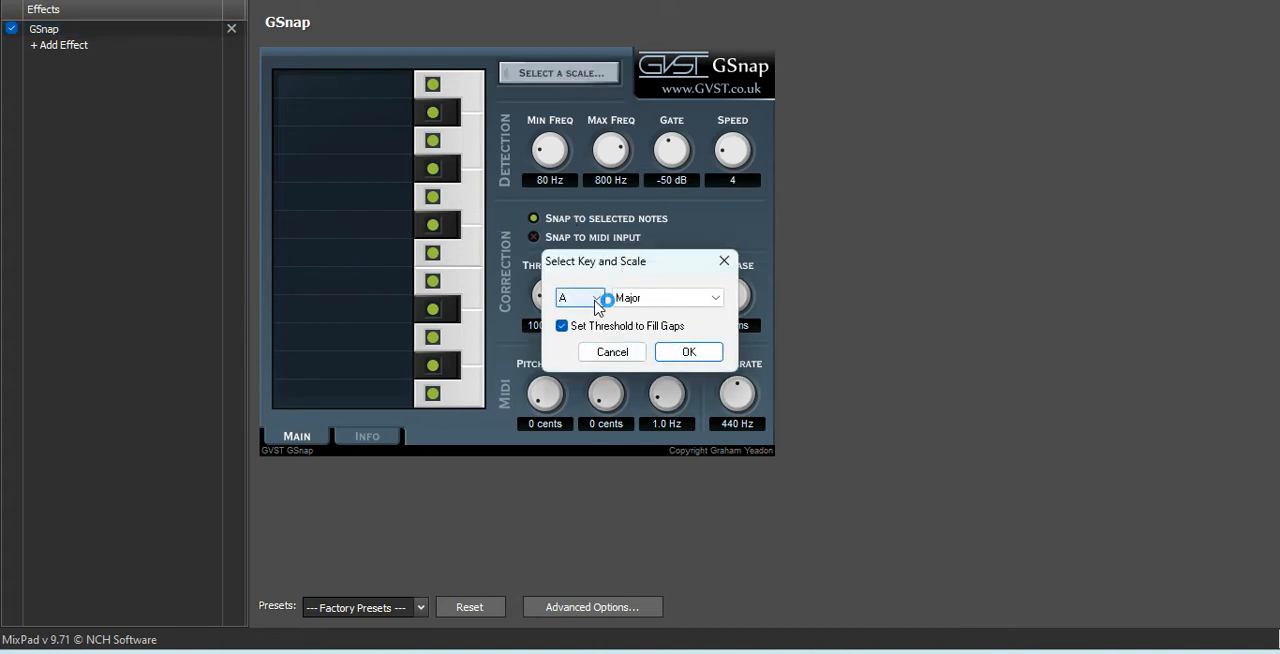
{"action": "left_click", "coordinate": [578, 297]}
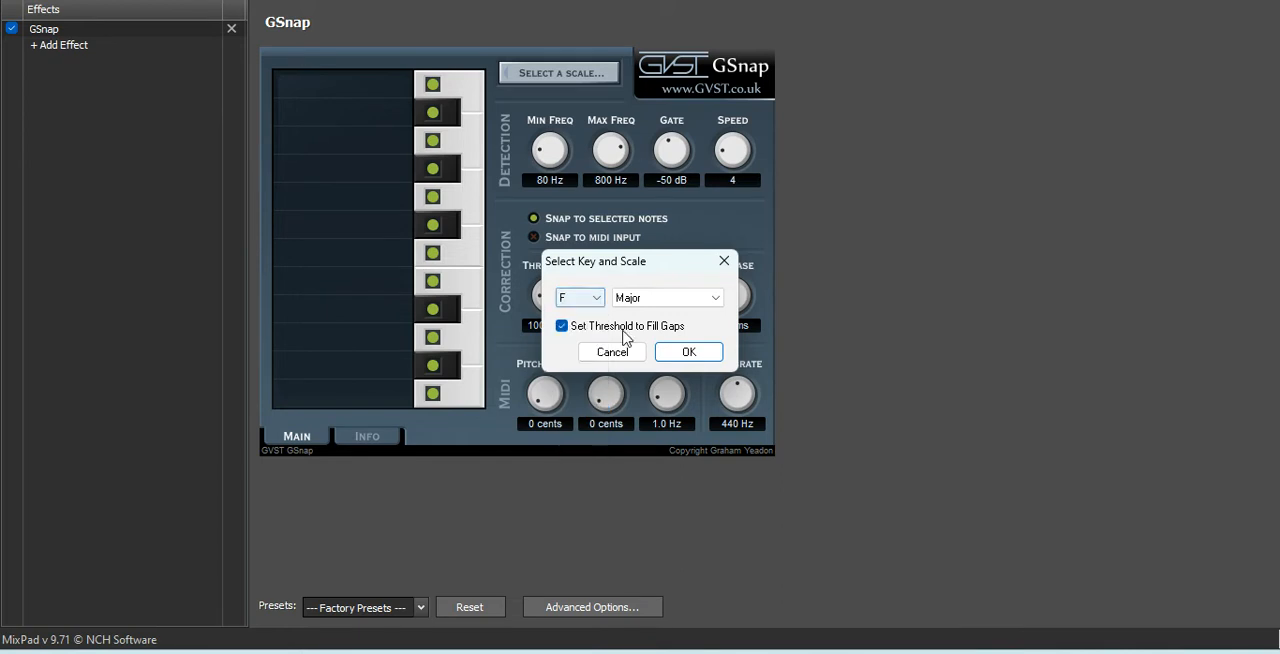
{"action": "left_click", "coordinate": [665, 297]}
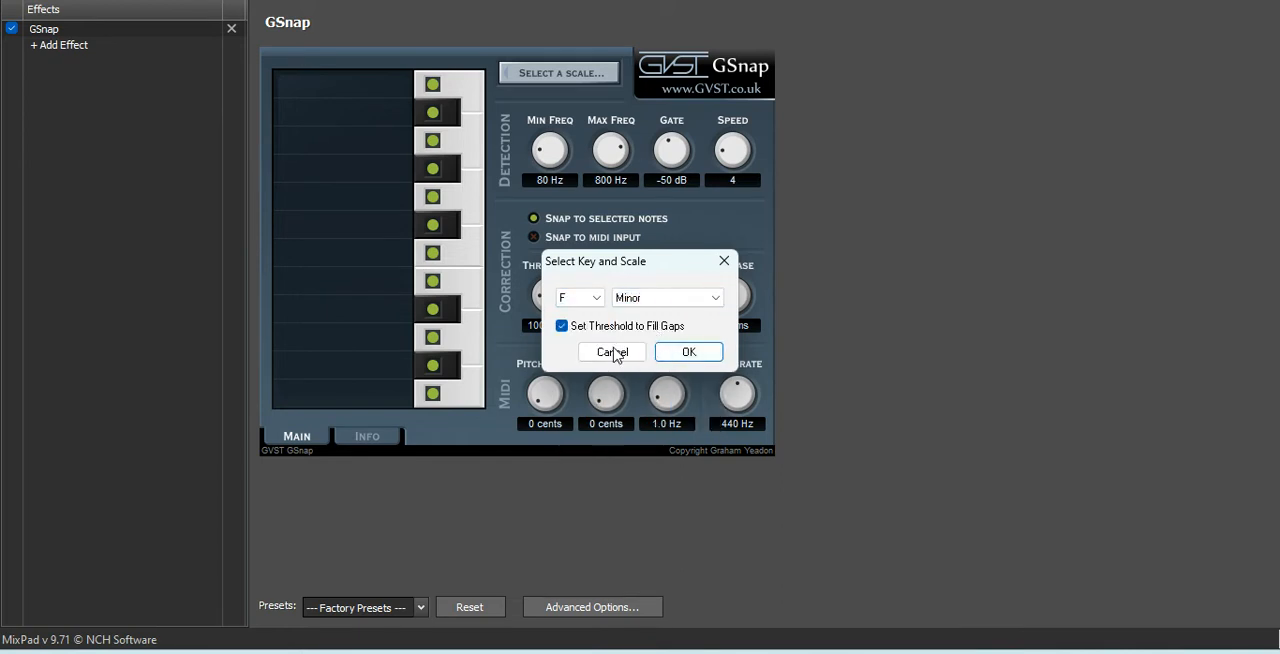
{"action": "left_click", "coordinate": [688, 351]}
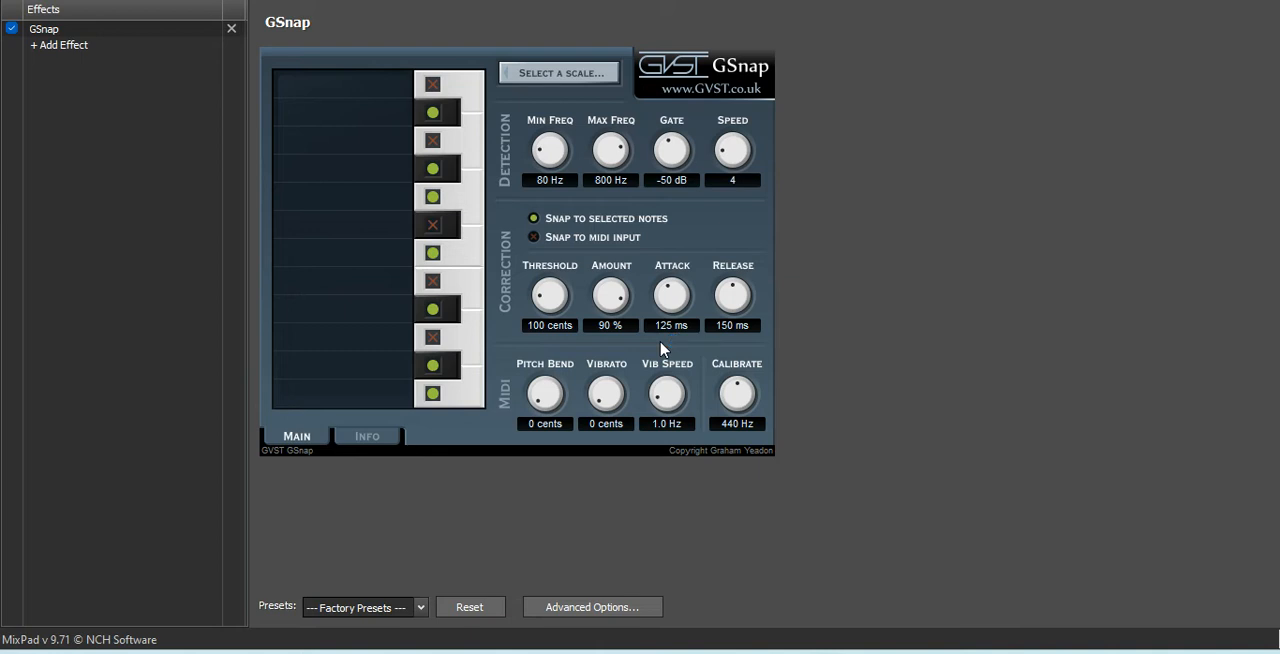
{"action": "mouse_move", "coordinate": [613, 297]}
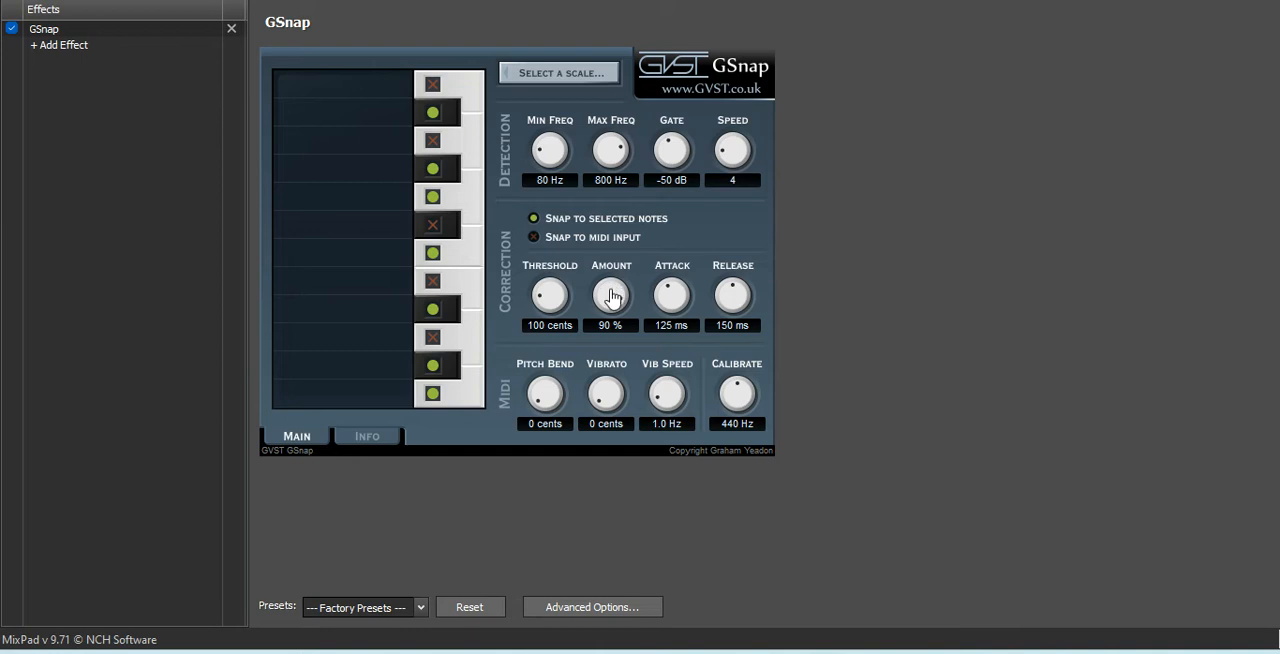
Set GSnap Amount to 100%, Threshold 190 cents, Pitch Bend and Vibrato 2 cents each.
{"action": "left_click", "coordinate": [363, 607]}
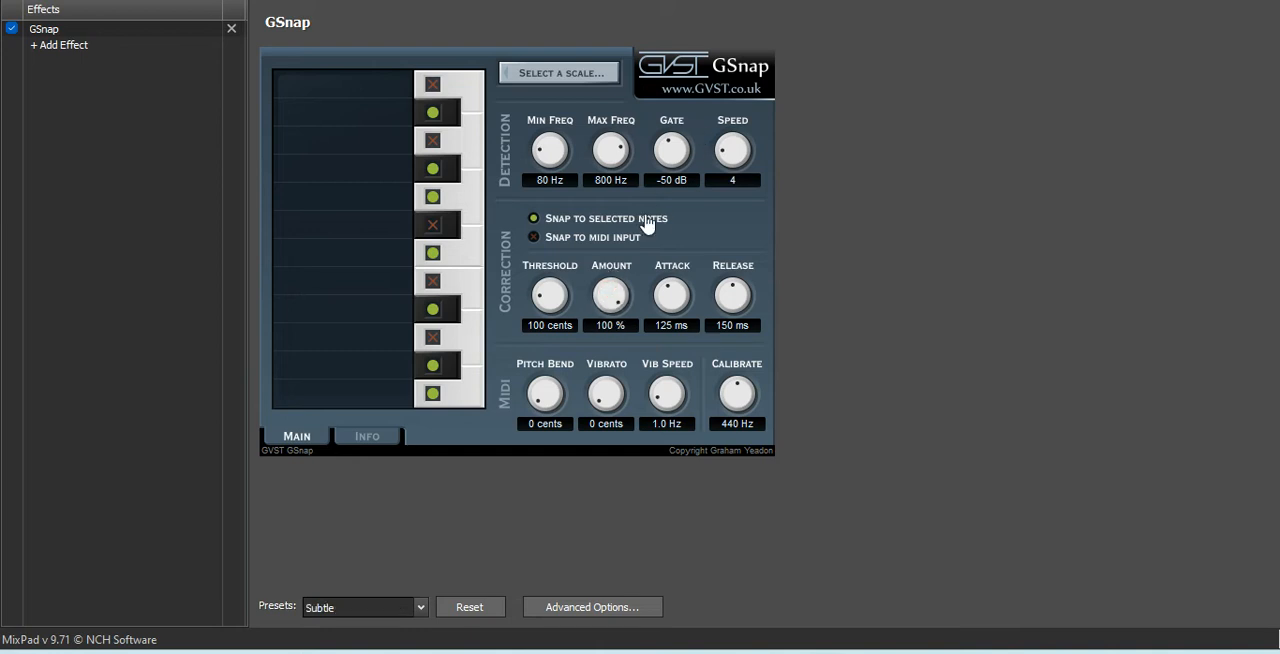
{"action": "left_click_drag", "start_coordinate": [549, 293], "coordinate": [549, 280]}
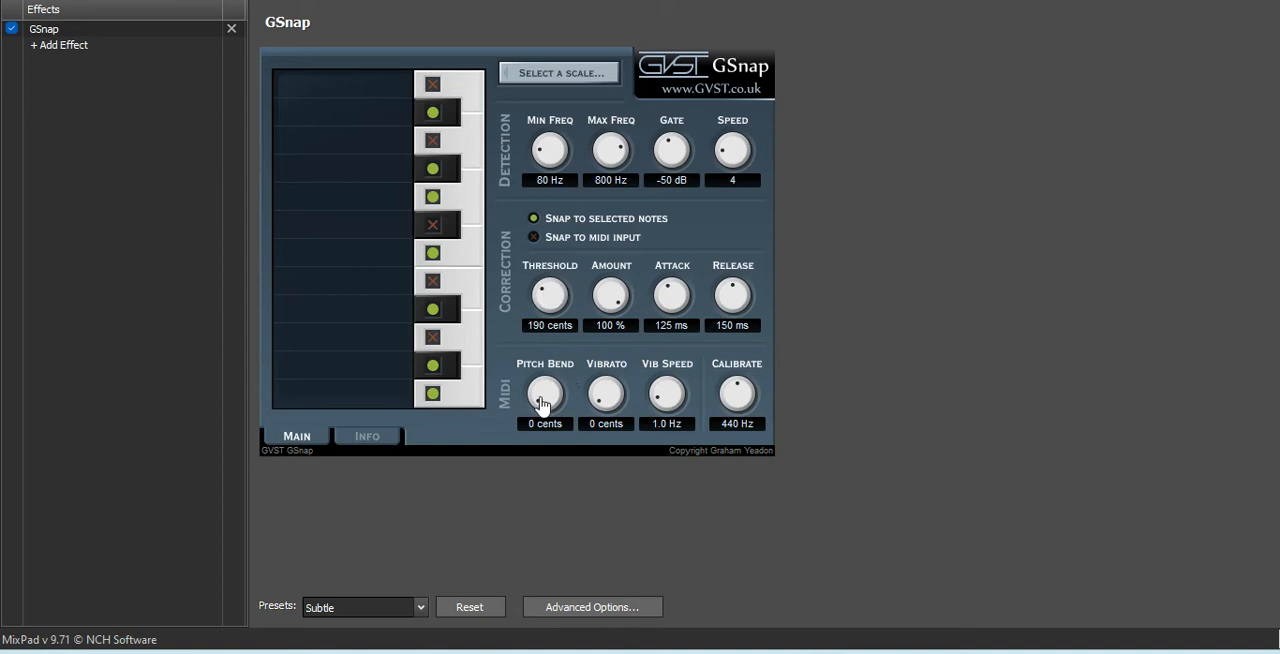
{"action": "left_click_drag", "start_coordinate": [544, 393], "coordinate": [544, 385]}
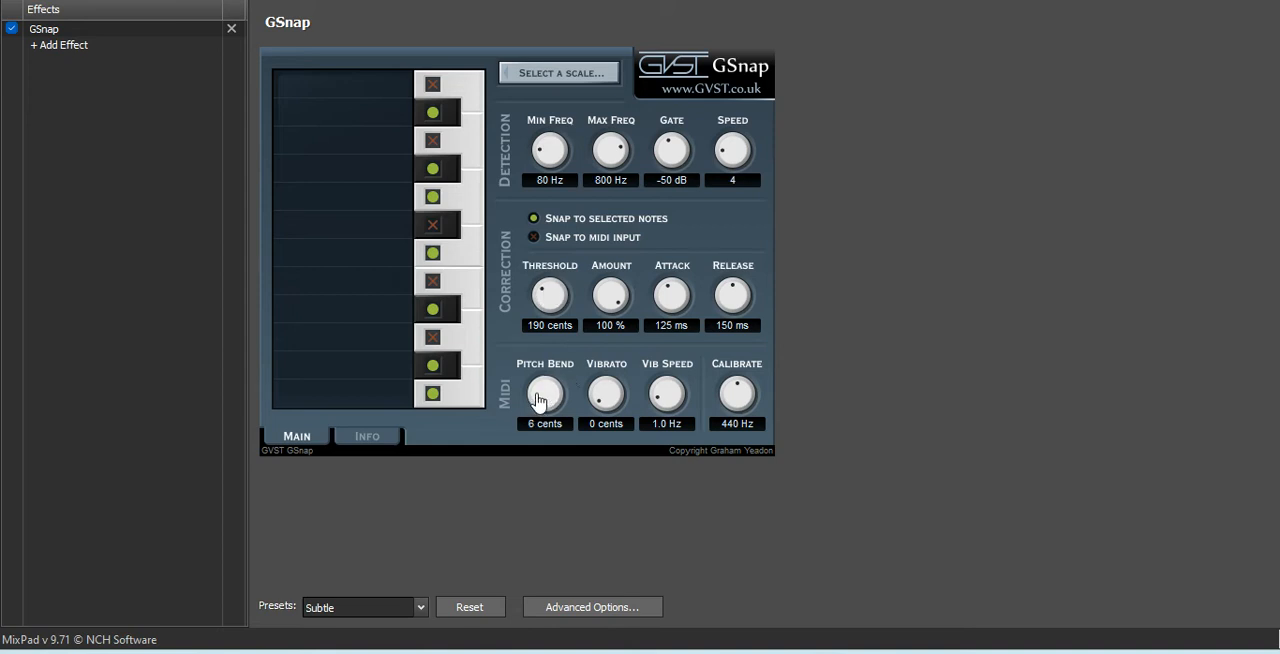
{"action": "left_click_drag", "start_coordinate": [544, 393], "coordinate": [544, 370]}
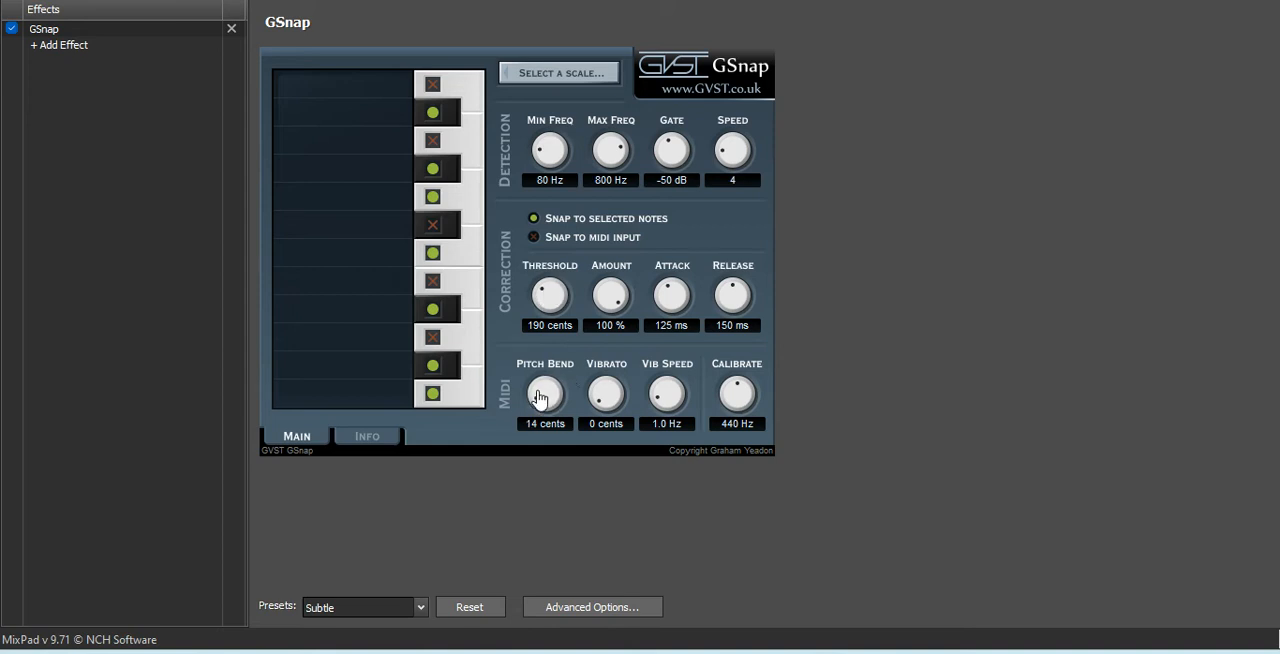
{"action": "left_click_drag", "start_coordinate": [544, 393], "coordinate": [544, 400]}
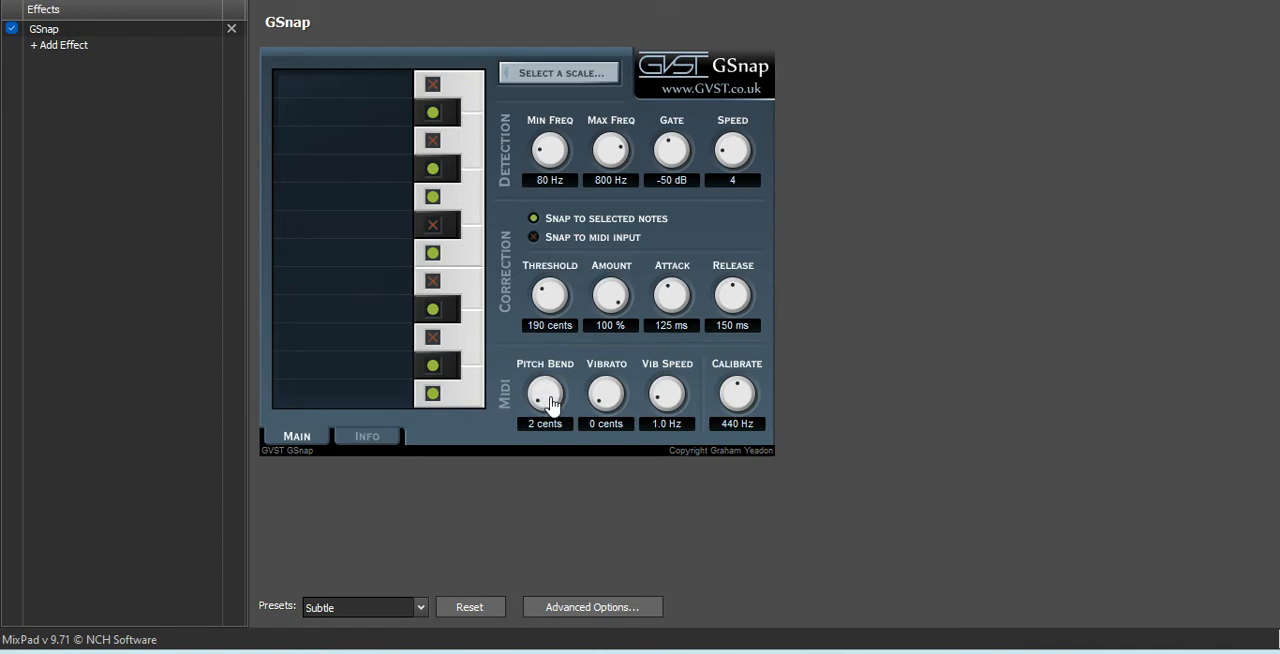
{"action": "left_click_drag", "start_coordinate": [605, 393], "coordinate": [605, 380]}
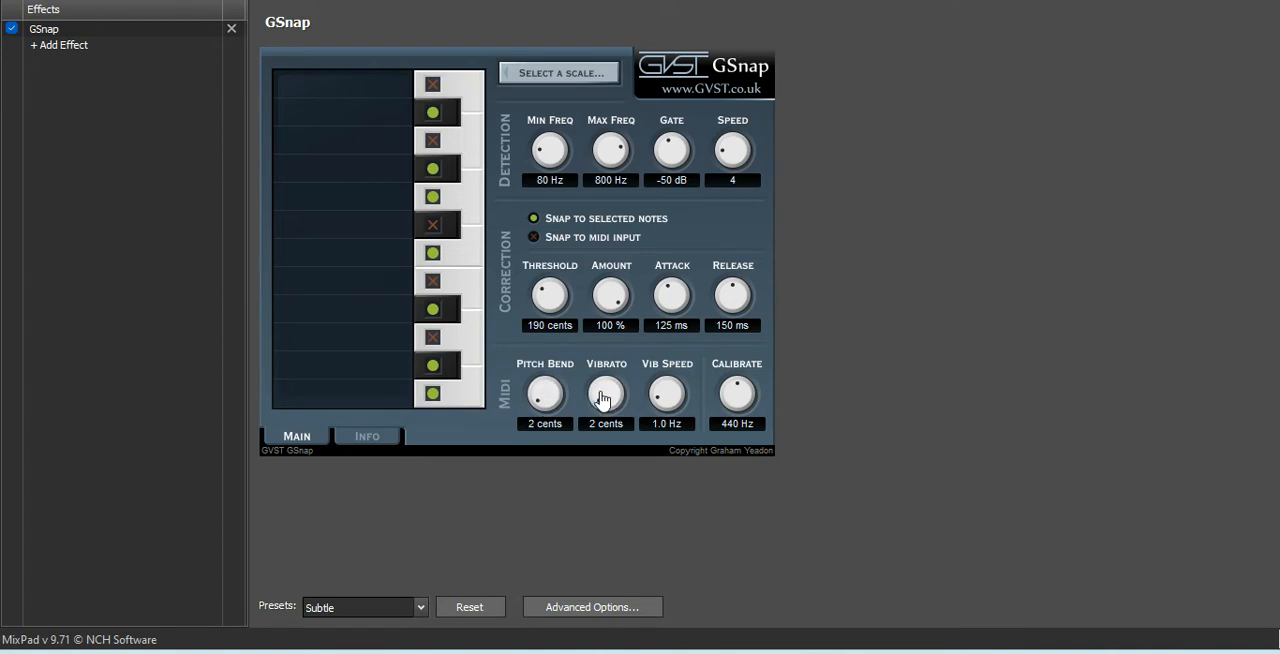
{"action": "mouse_move", "coordinate": [60, 44]}
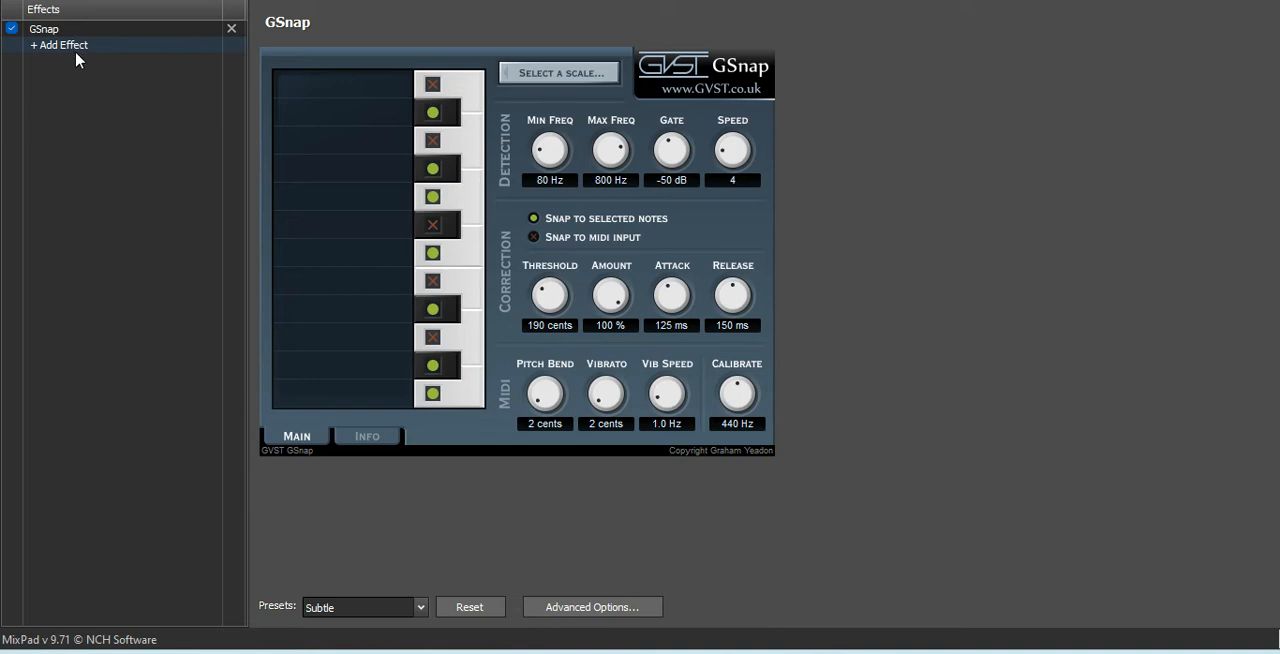
Add a Parametric EQ from the Equalizer effects, then remove it.
{"action": "left_click", "coordinate": [59, 44]}
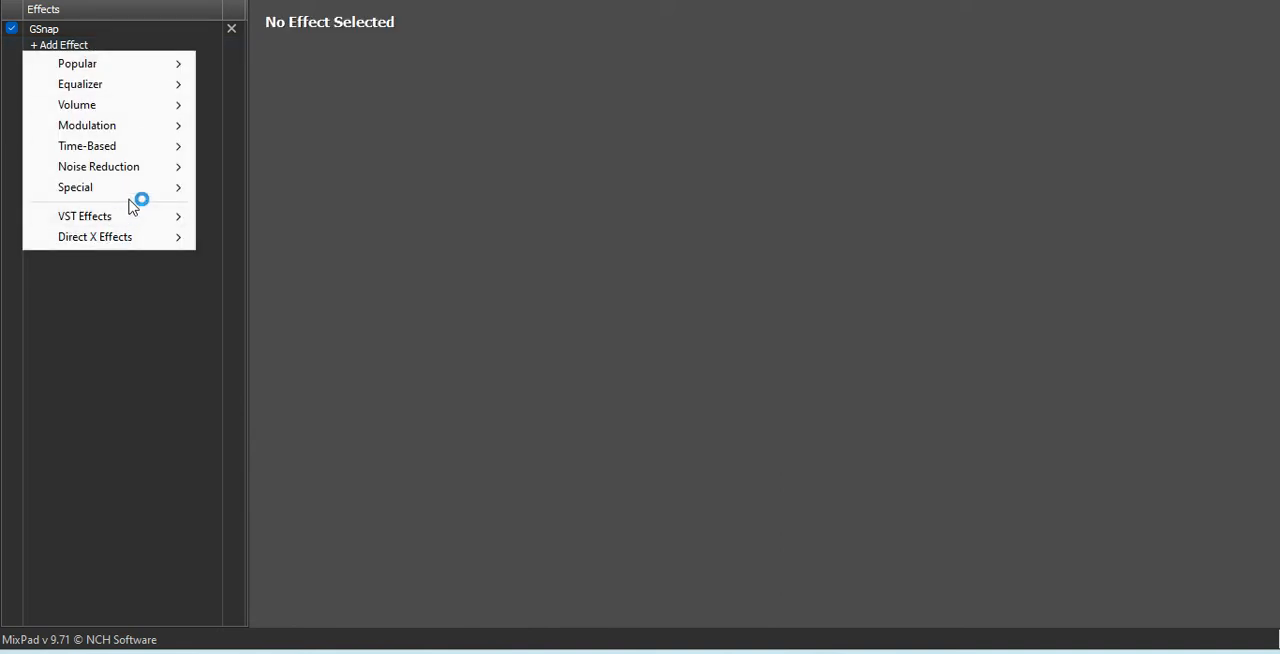
{"action": "mouse_move", "coordinate": [87, 145]}
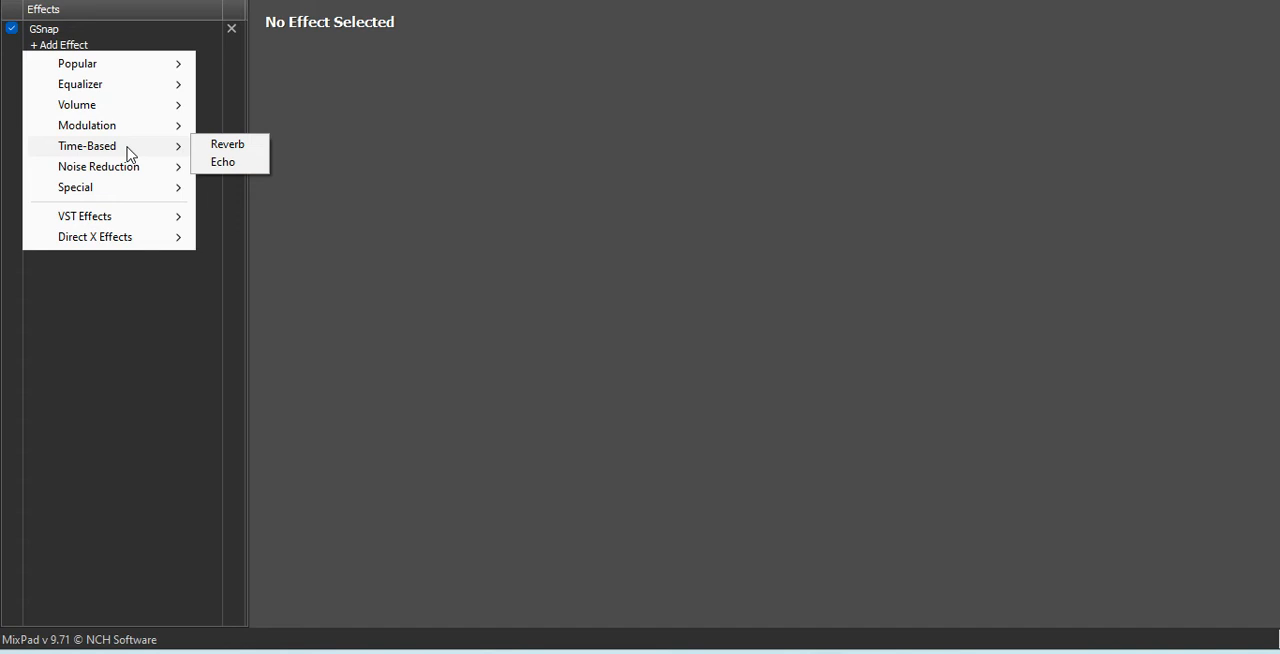
{"action": "mouse_move", "coordinate": [120, 140]}
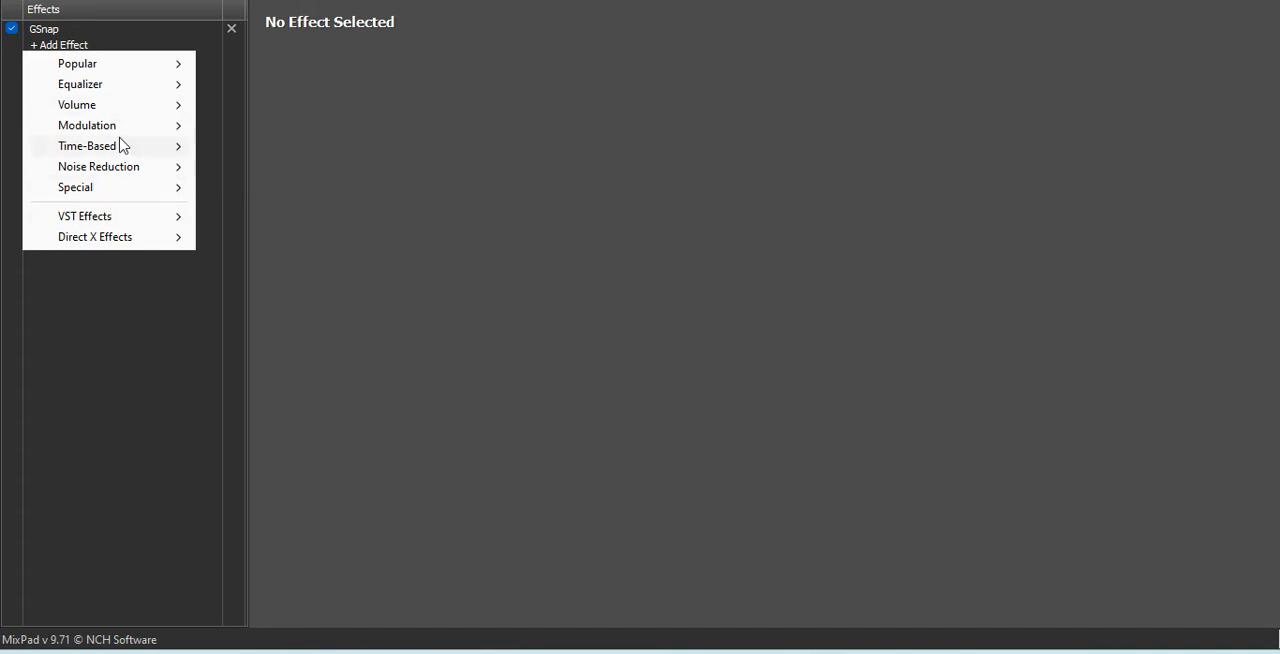
{"action": "left_click", "coordinate": [80, 84]}
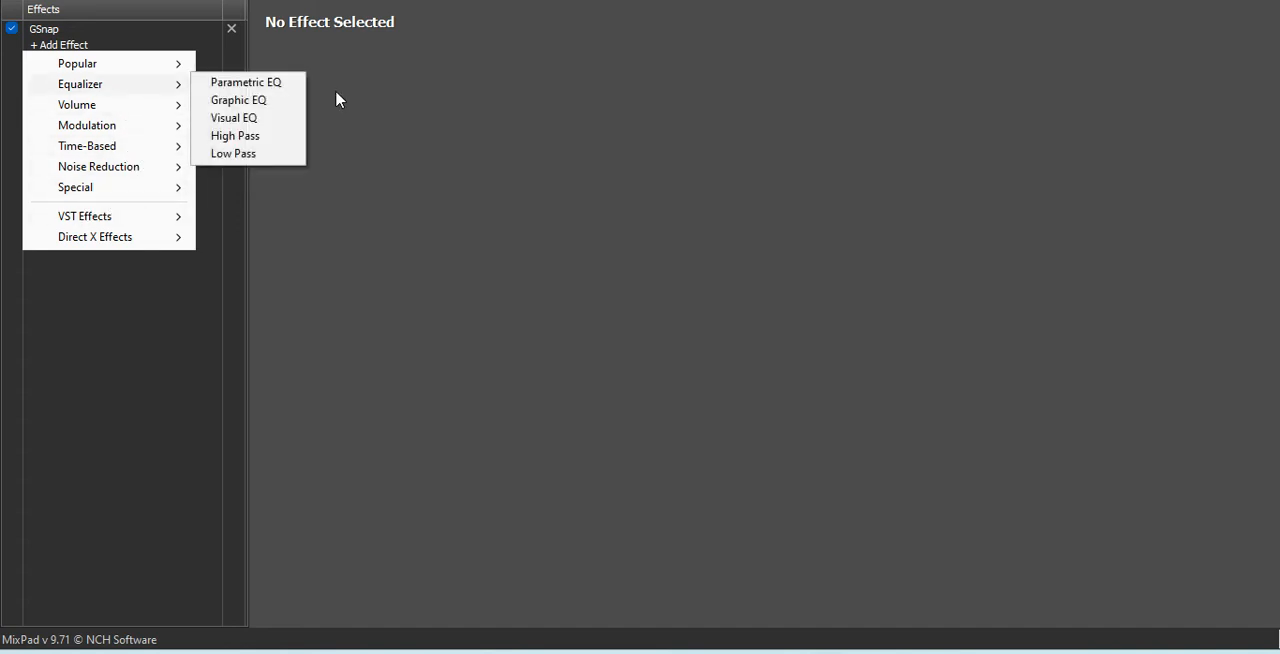
{"action": "left_click", "coordinate": [246, 82]}
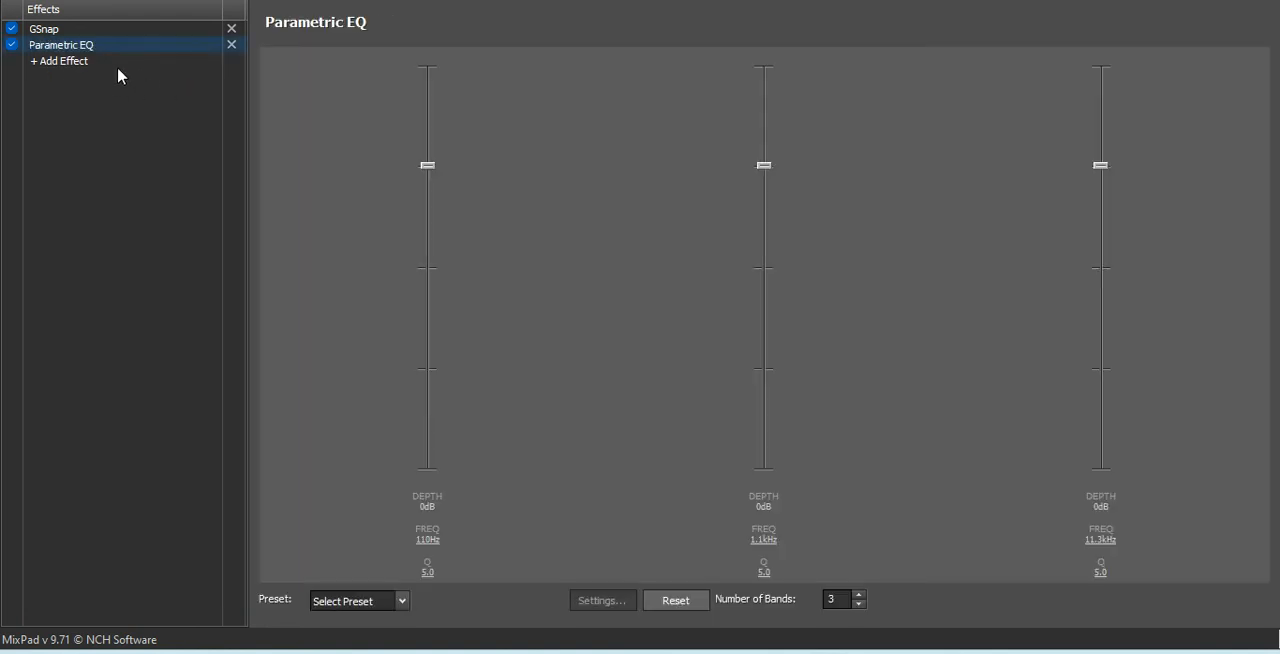
{"action": "left_click", "coordinate": [231, 44]}
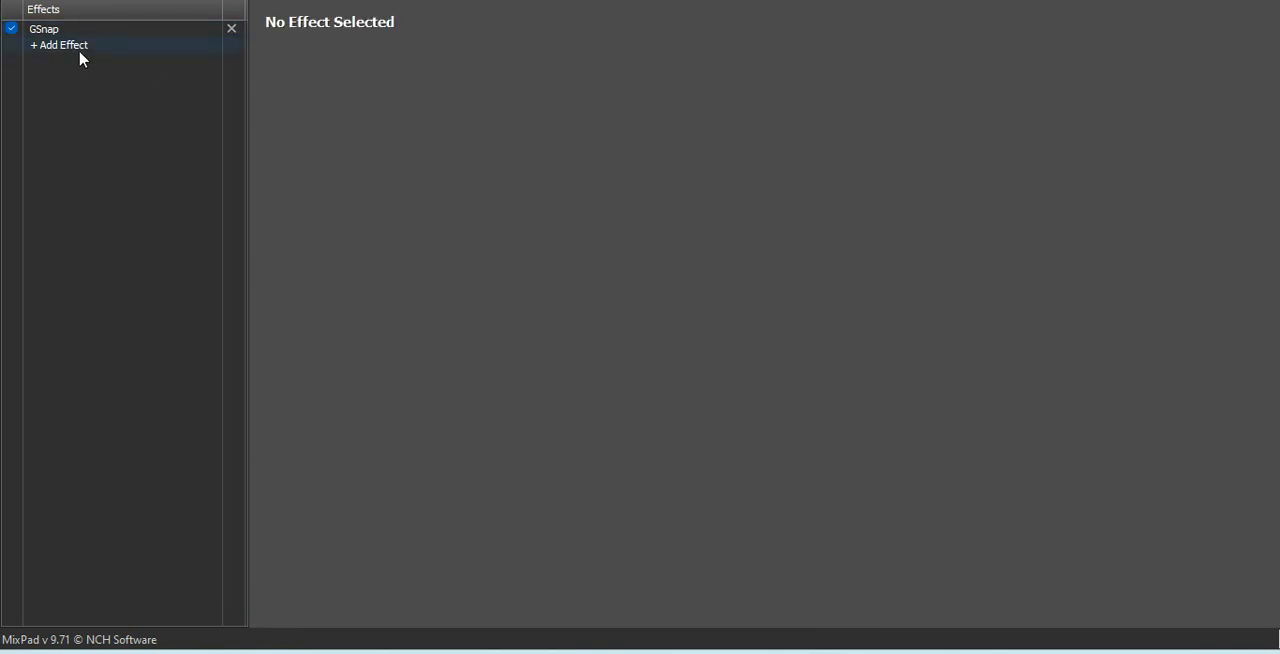
Try a Graphic EQ and remove it, then add a Visual EQ.
{"action": "left_click", "coordinate": [58, 44]}
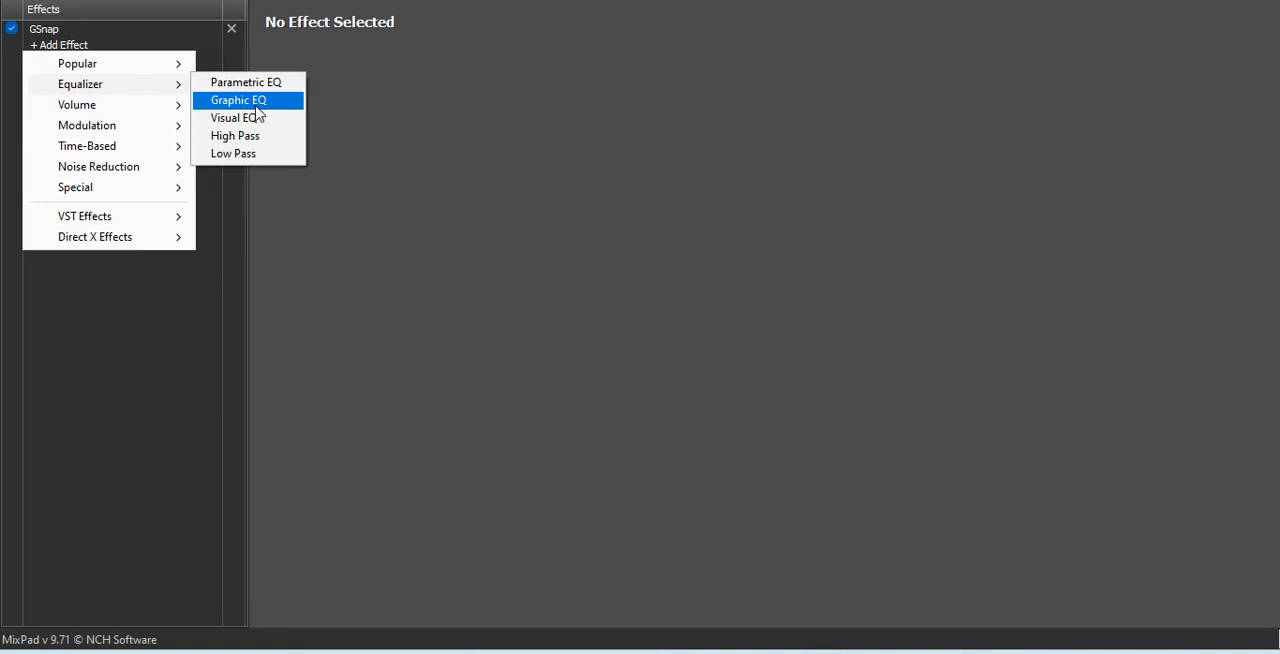
{"action": "left_click", "coordinate": [238, 100]}
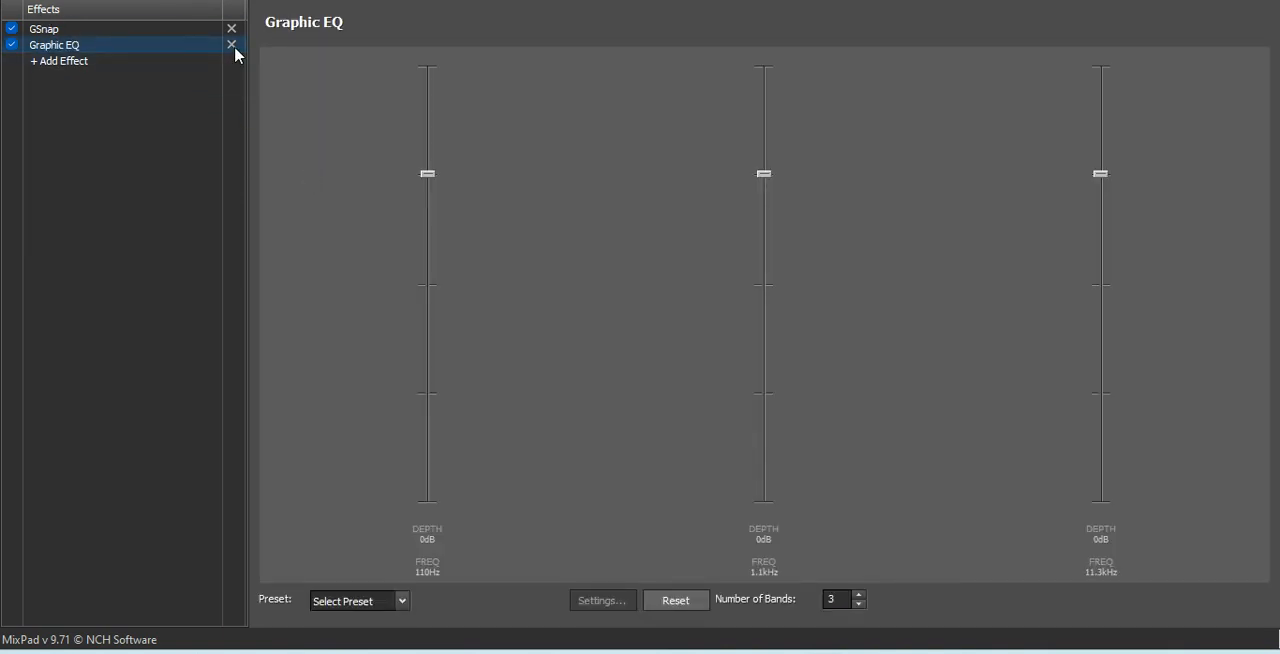
{"action": "left_click", "coordinate": [231, 45]}
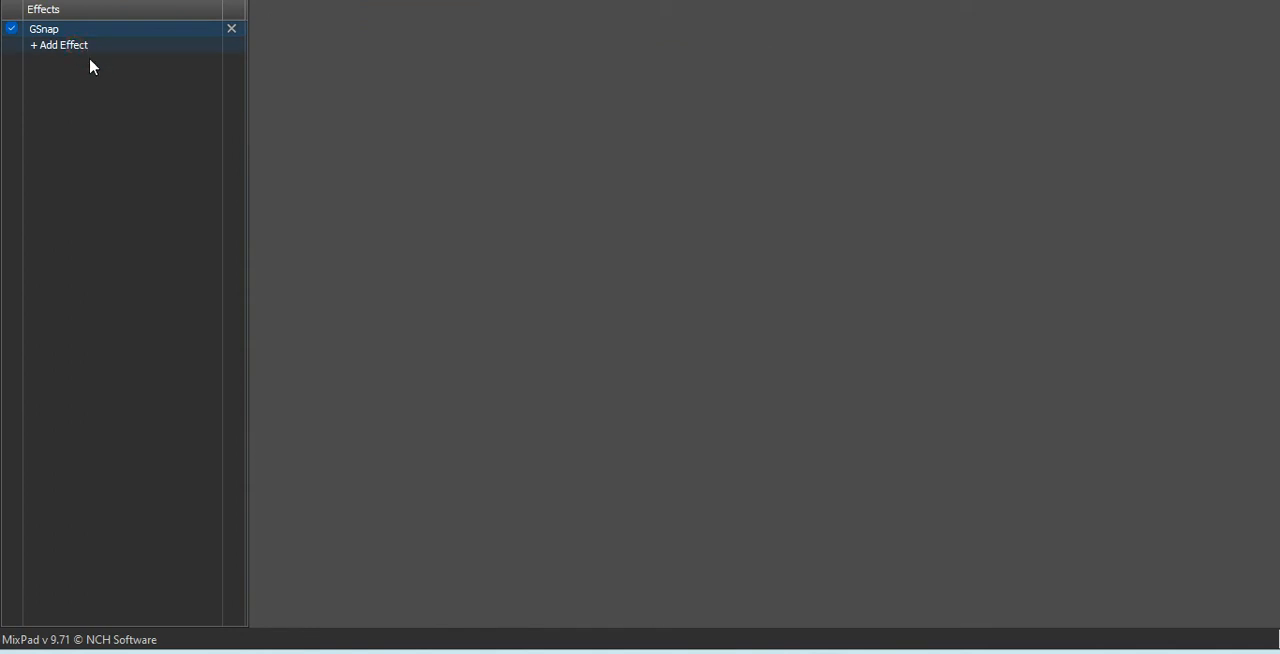
{"action": "left_click", "coordinate": [58, 45]}
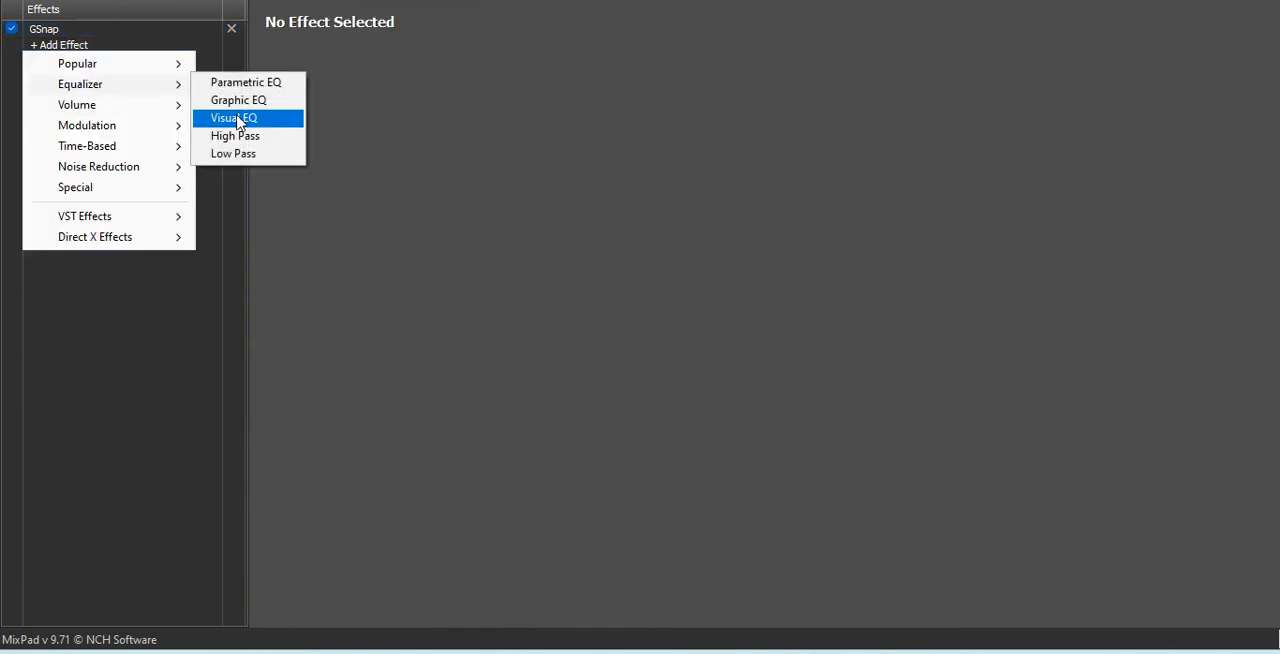
{"action": "left_click", "coordinate": [233, 118]}
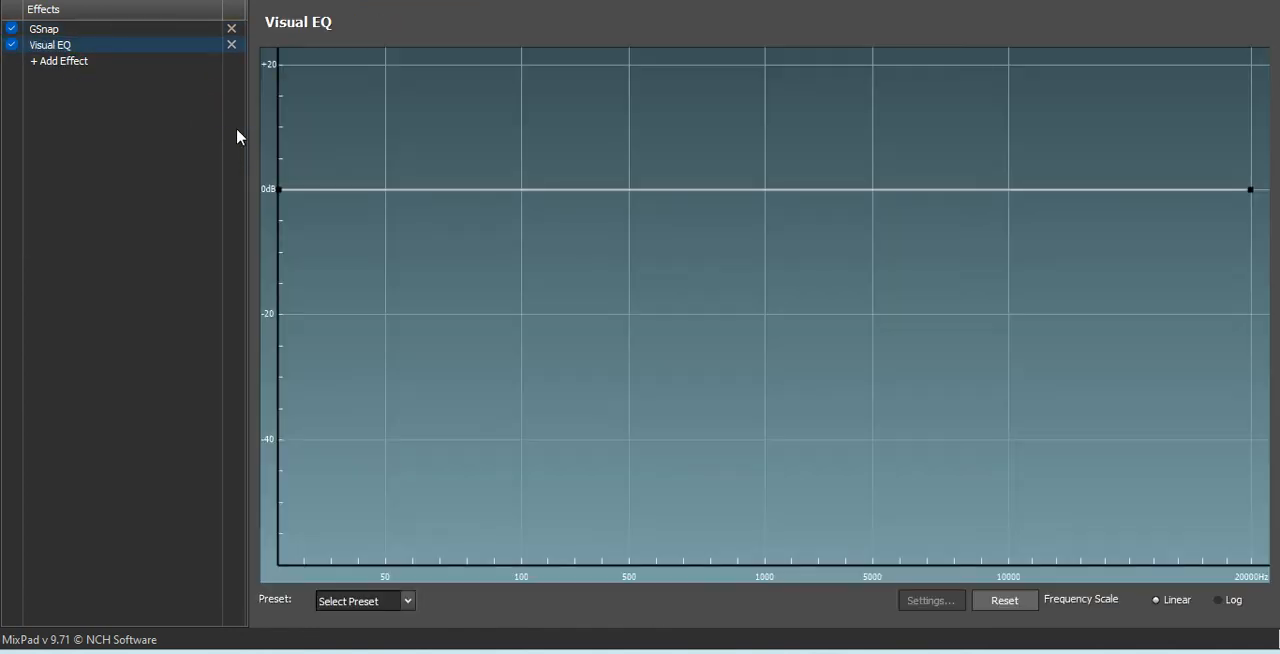
{"action": "mouse_move", "coordinate": [1058, 214]}
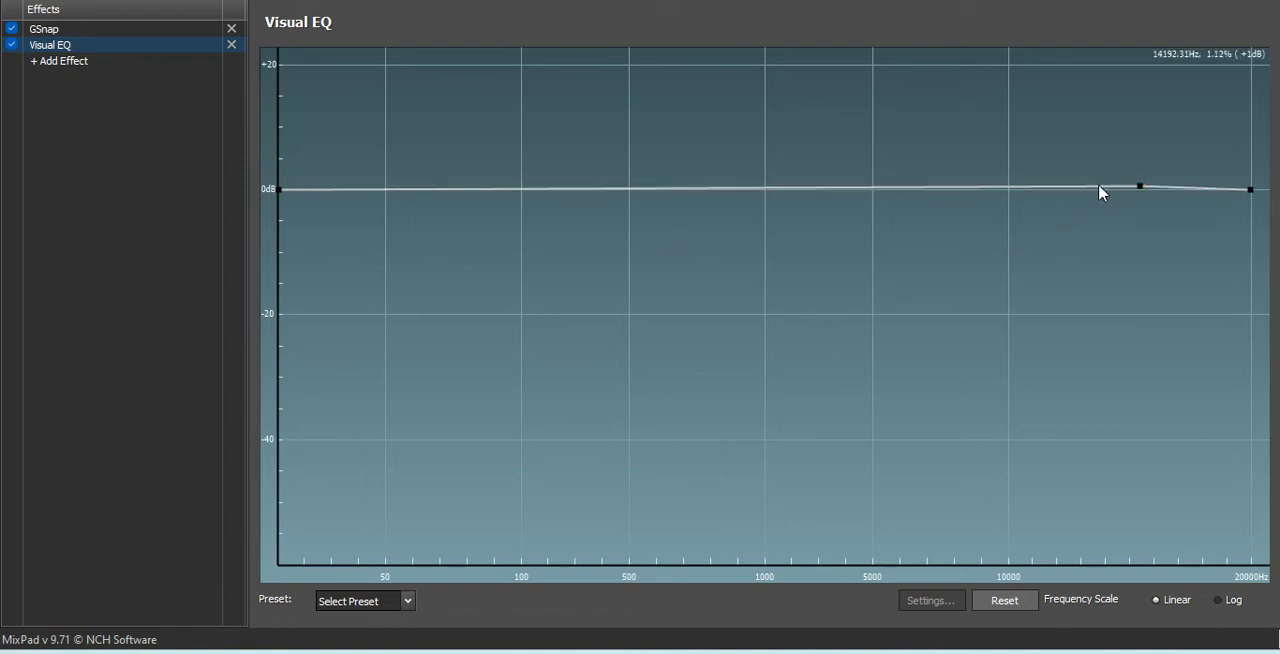
Boost the Visual EQ curve to about +8 dB across roughly 7–14 kHz.
{"action": "left_click_drag", "start_coordinate": [1139, 187], "coordinate": [1135, 167]}
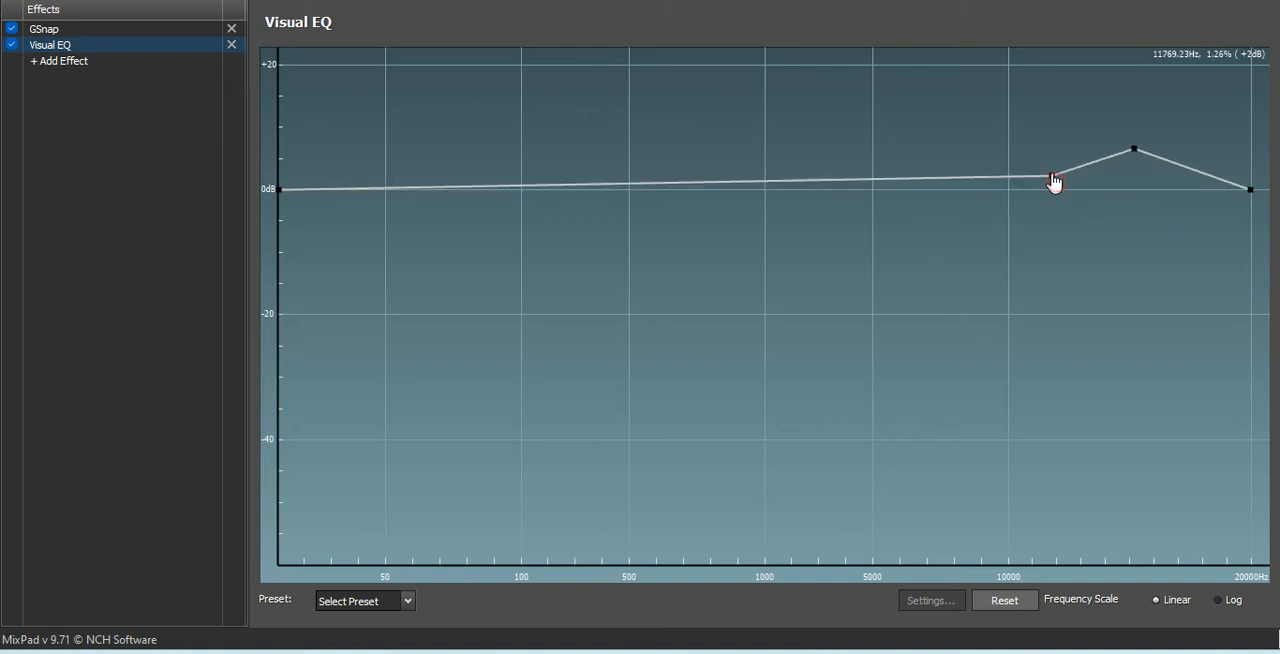
{"action": "left_click_drag", "start_coordinate": [1055, 180], "coordinate": [927, 143]}
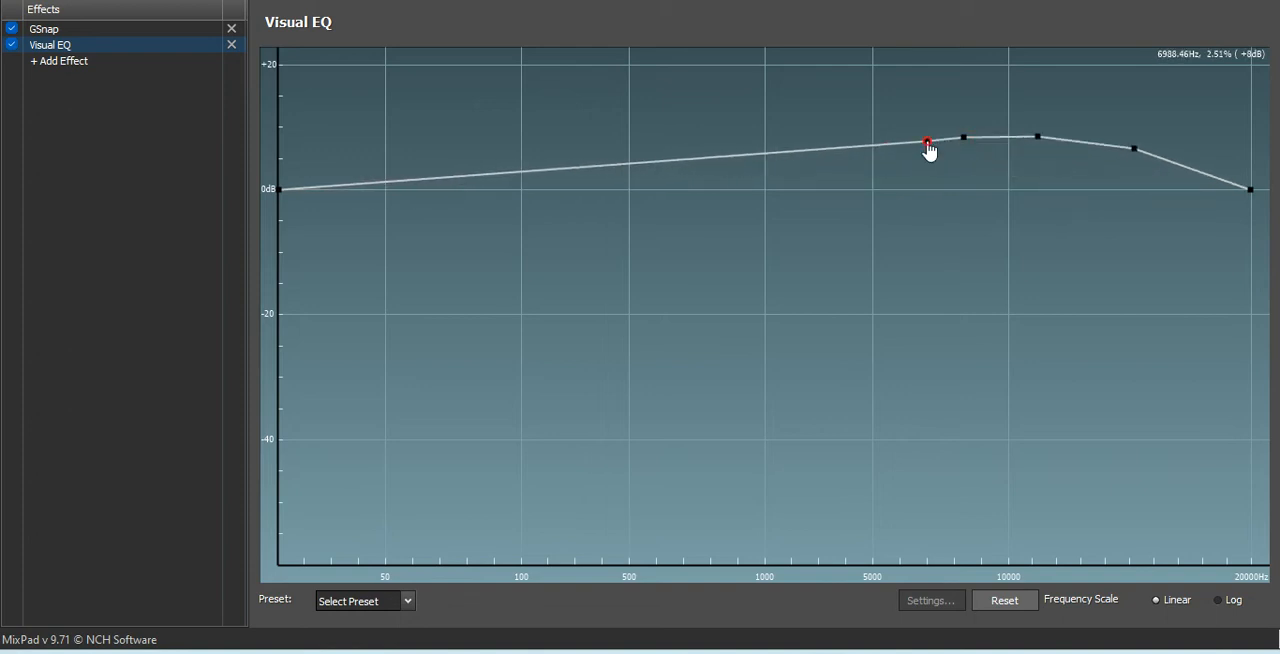
{"action": "left_click_drag", "start_coordinate": [926, 139], "coordinate": [960, 139]}
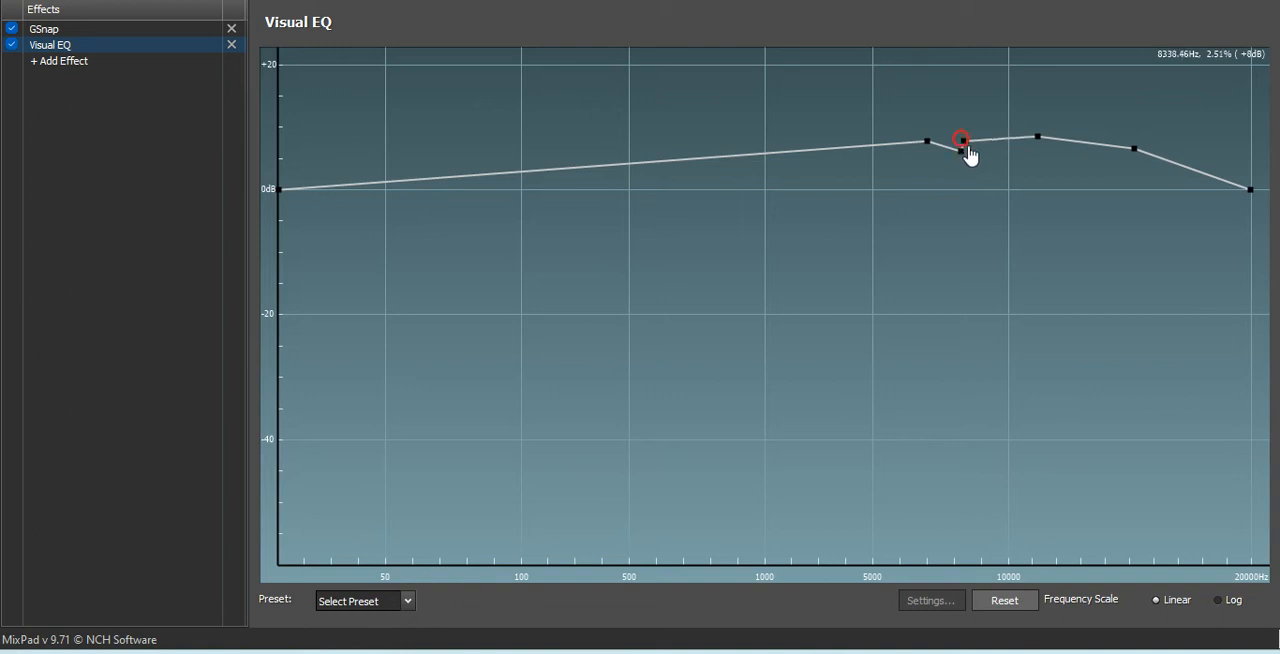
{"action": "left_click_drag", "start_coordinate": [960, 140], "coordinate": [955, 166]}
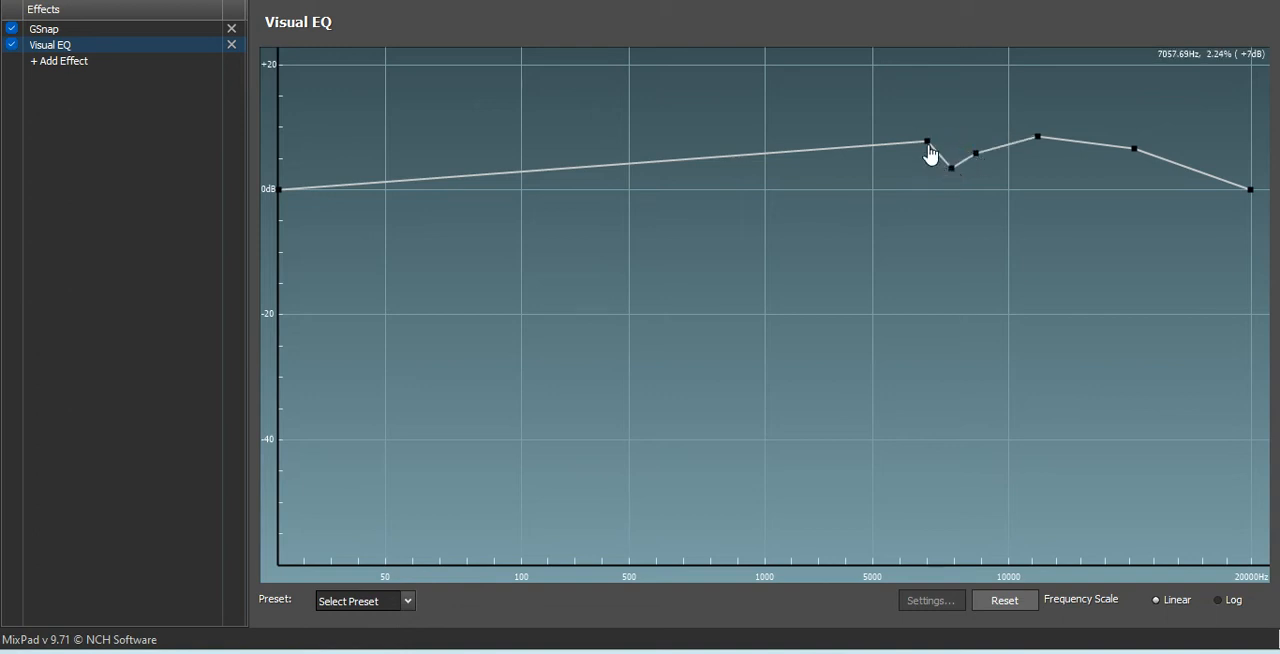
{"action": "left_click_drag", "start_coordinate": [925, 140], "coordinate": [648, 185]}
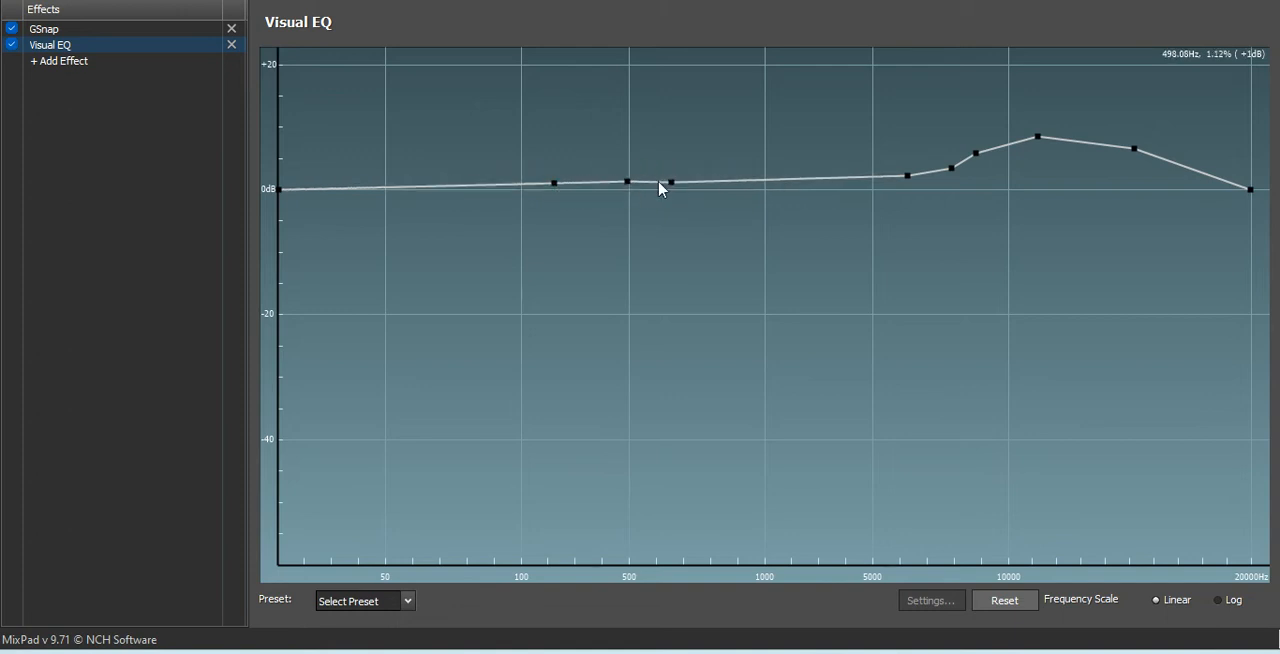
Add a slight lift near 500 Hz and keep the low end near 50 Hz flat.
{"action": "left_click_drag", "start_coordinate": [669, 186], "coordinate": [629, 183]}
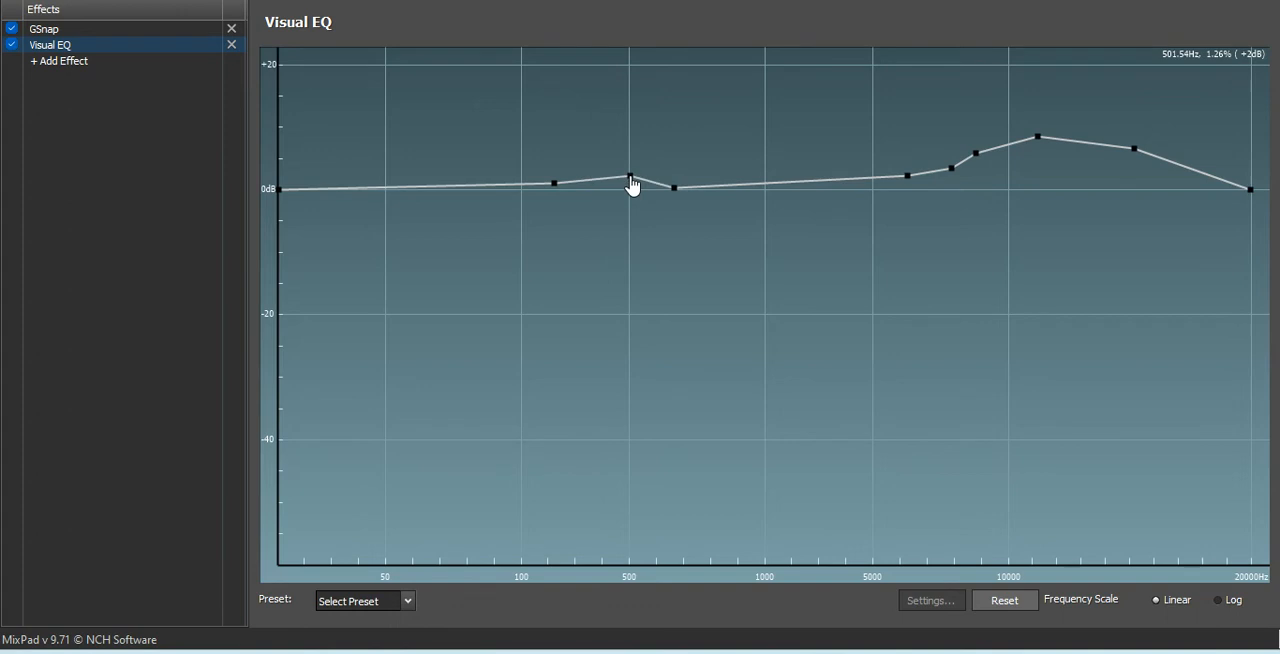
{"action": "left_click", "coordinate": [403, 187]}
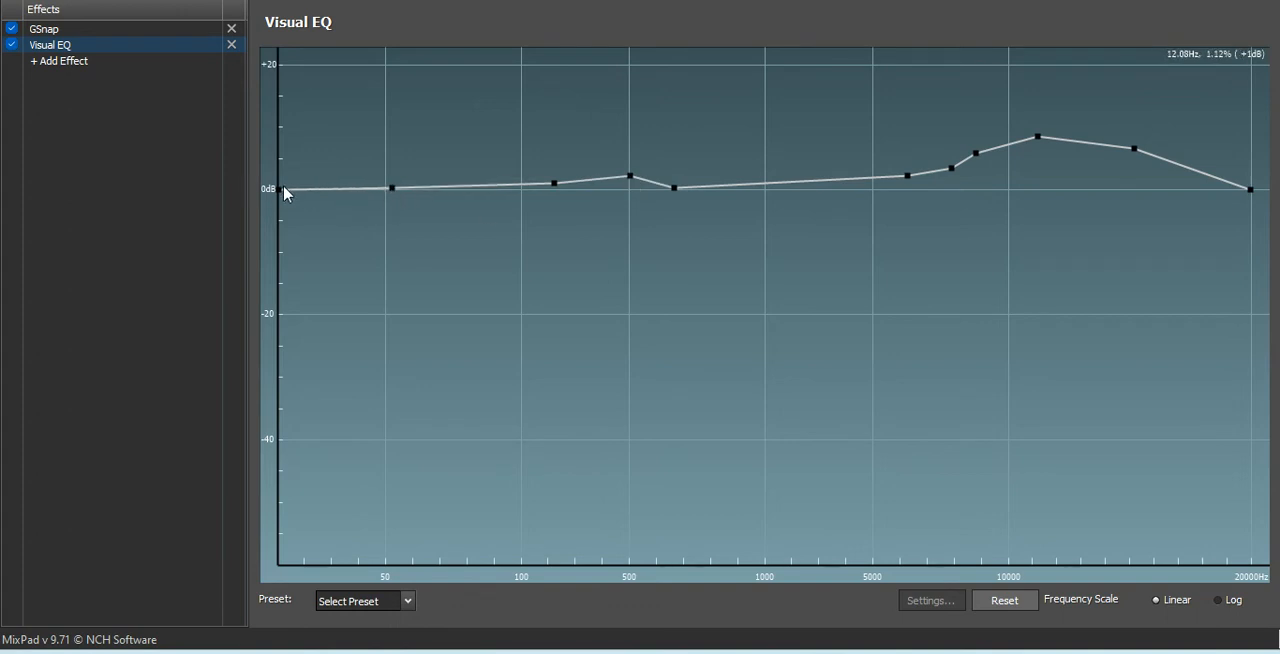
{"action": "left_click_drag", "start_coordinate": [282, 188], "coordinate": [280, 565]}
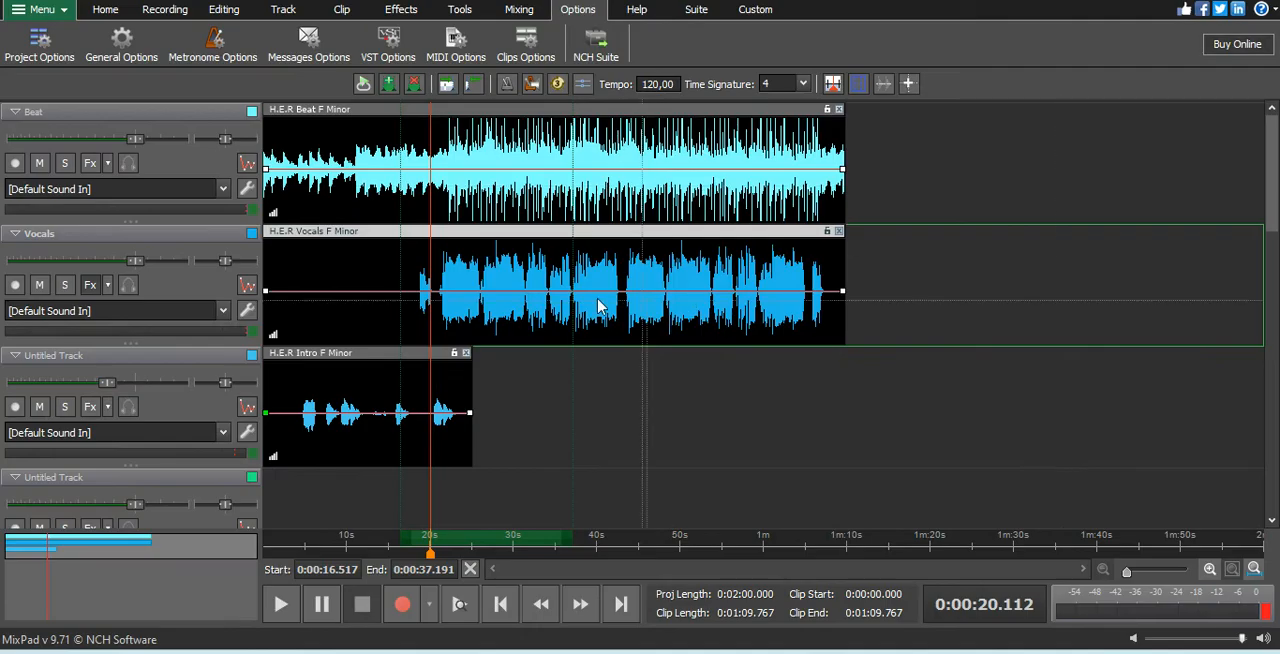
{"action": "mouse_move", "coordinate": [465, 398]}
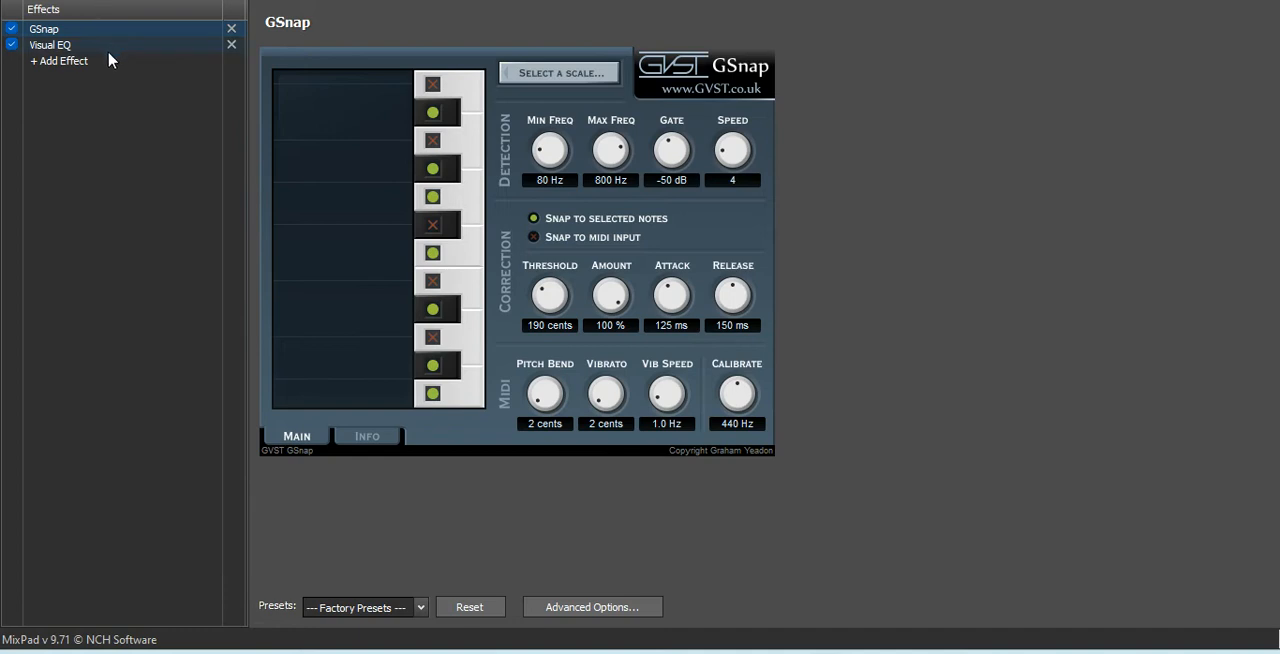
Confirm the first GSnap uses F Minor, then insert another GSnap after the Visual EQ.
{"action": "left_click", "coordinate": [44, 28]}
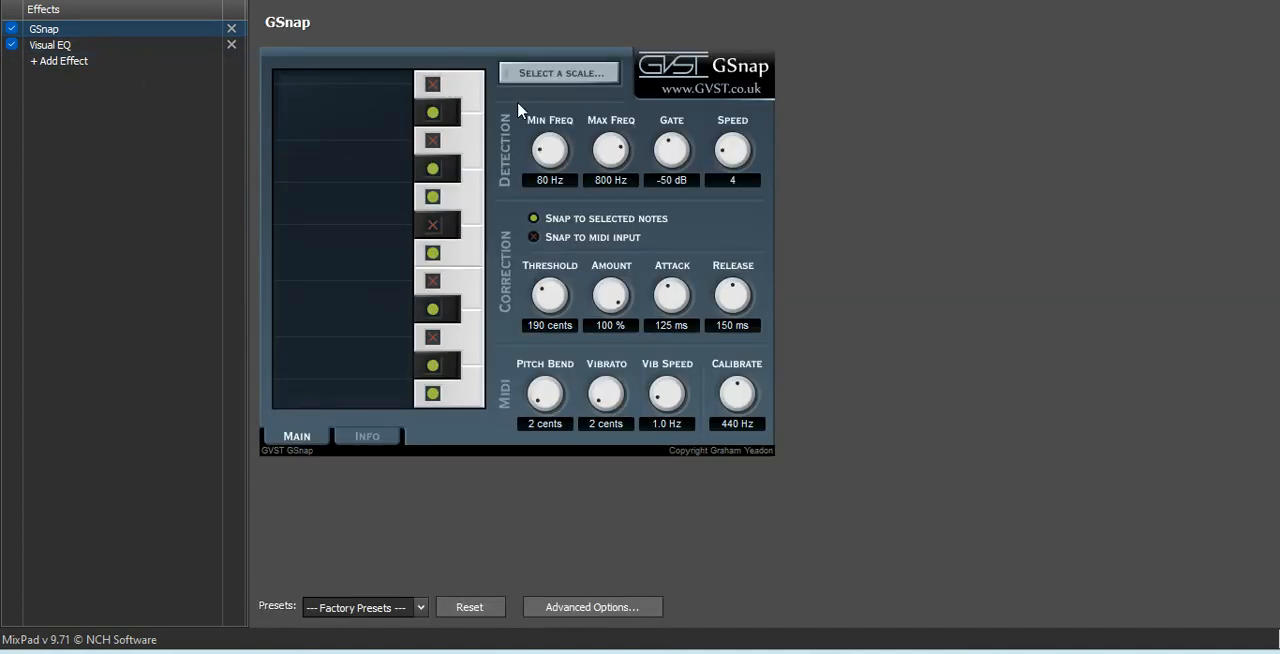
{"action": "left_click", "coordinate": [559, 72]}
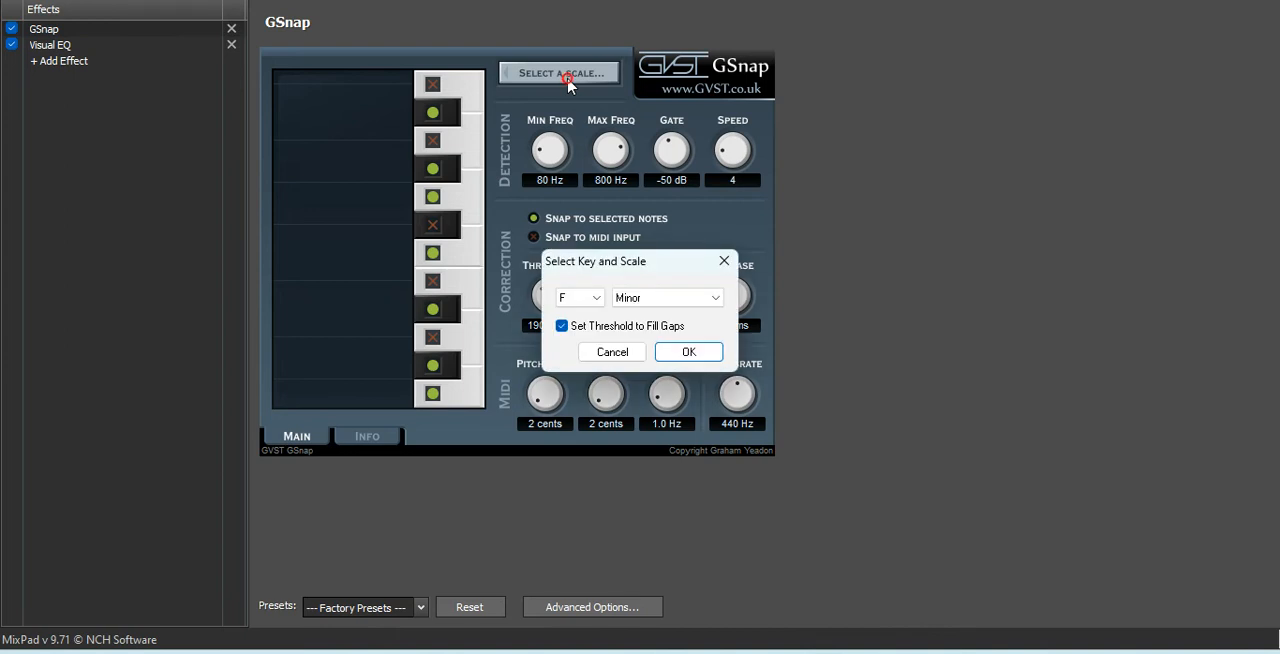
{"action": "left_click", "coordinate": [688, 351]}
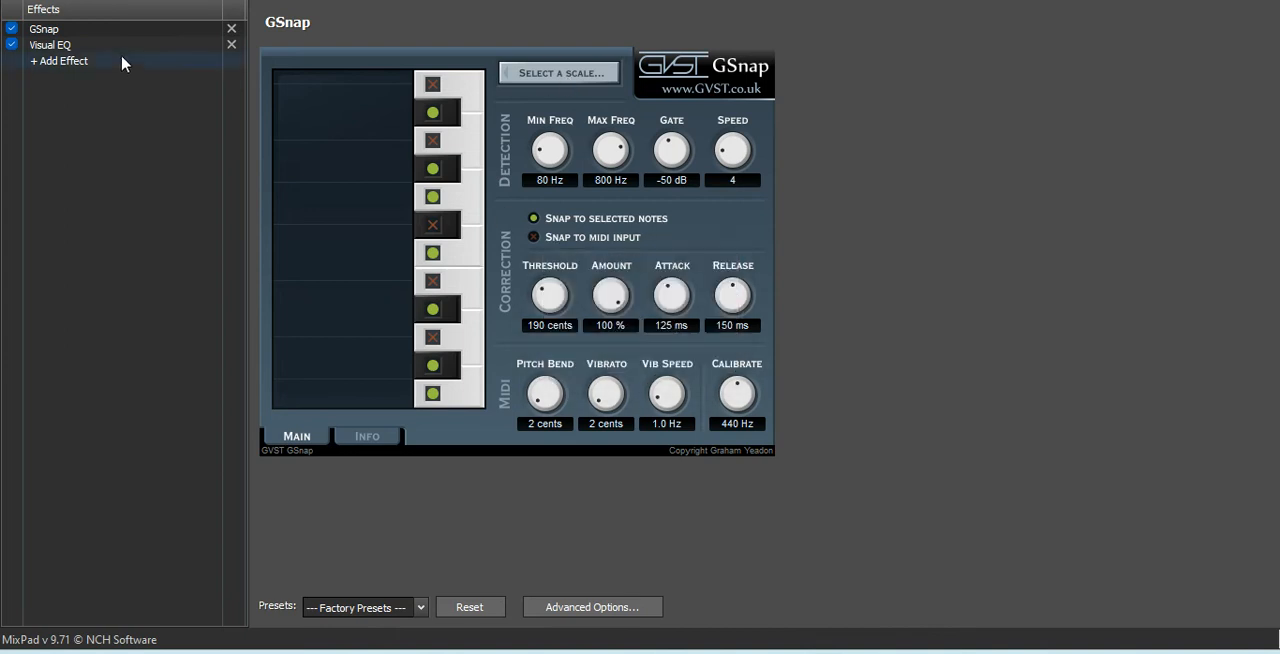
{"action": "left_click", "coordinate": [58, 60]}
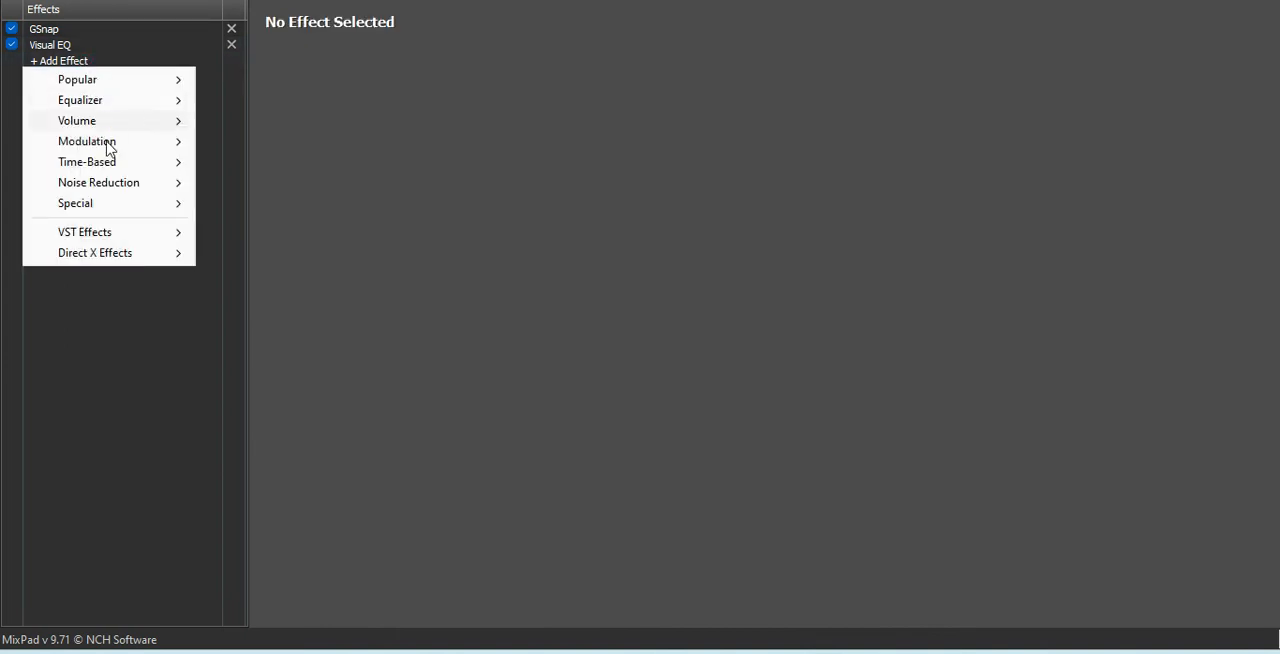
{"action": "mouse_move", "coordinate": [98, 182]}
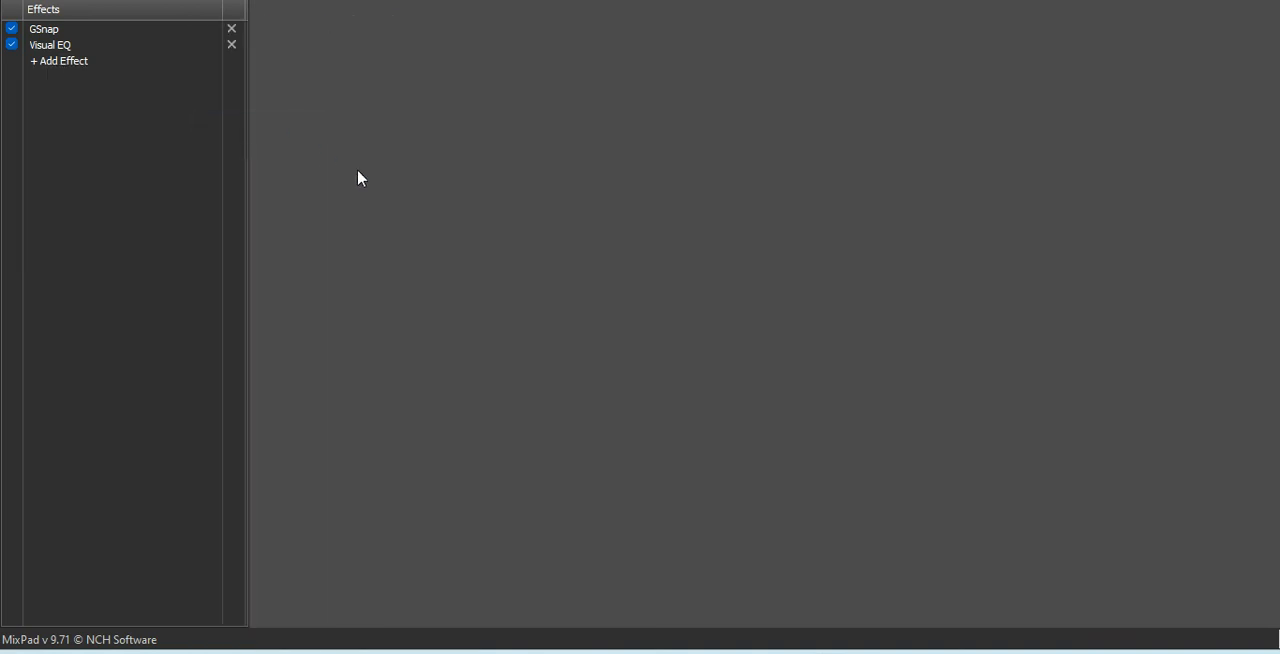
{"action": "left_click", "coordinate": [58, 61]}
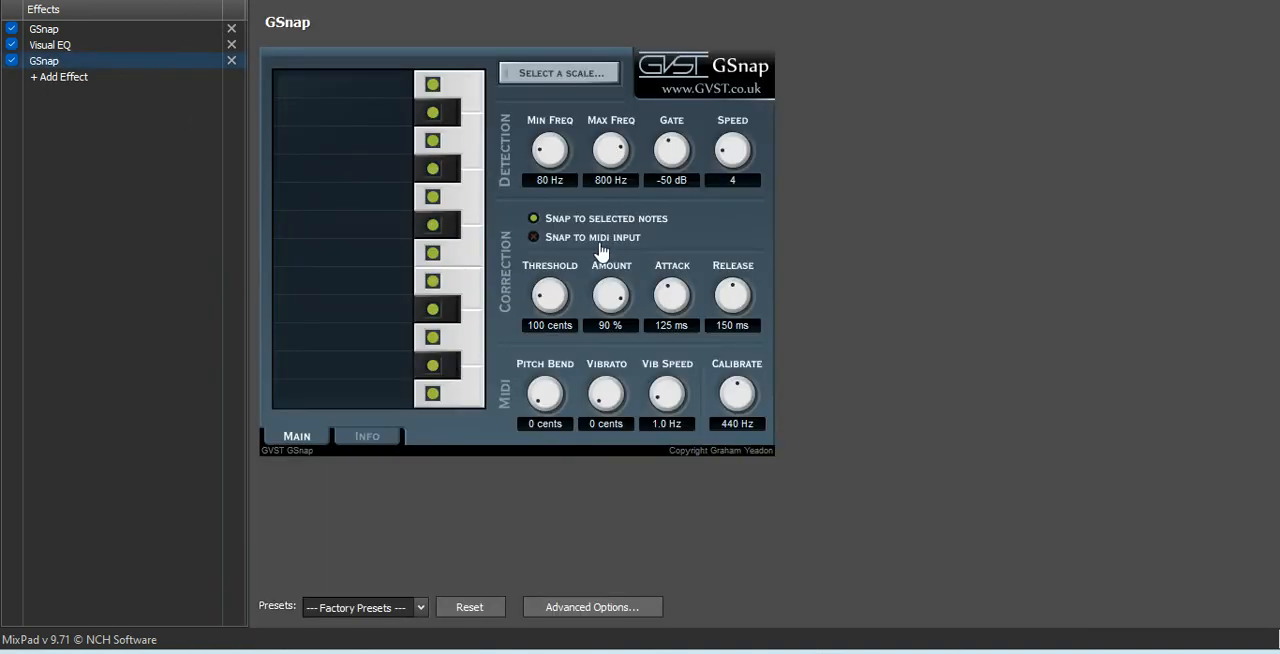
Apply the Subtle preset and an F scale to the second GSnap, with 2-cent pitch bend and vibrato.
{"action": "left_click", "coordinate": [363, 607]}
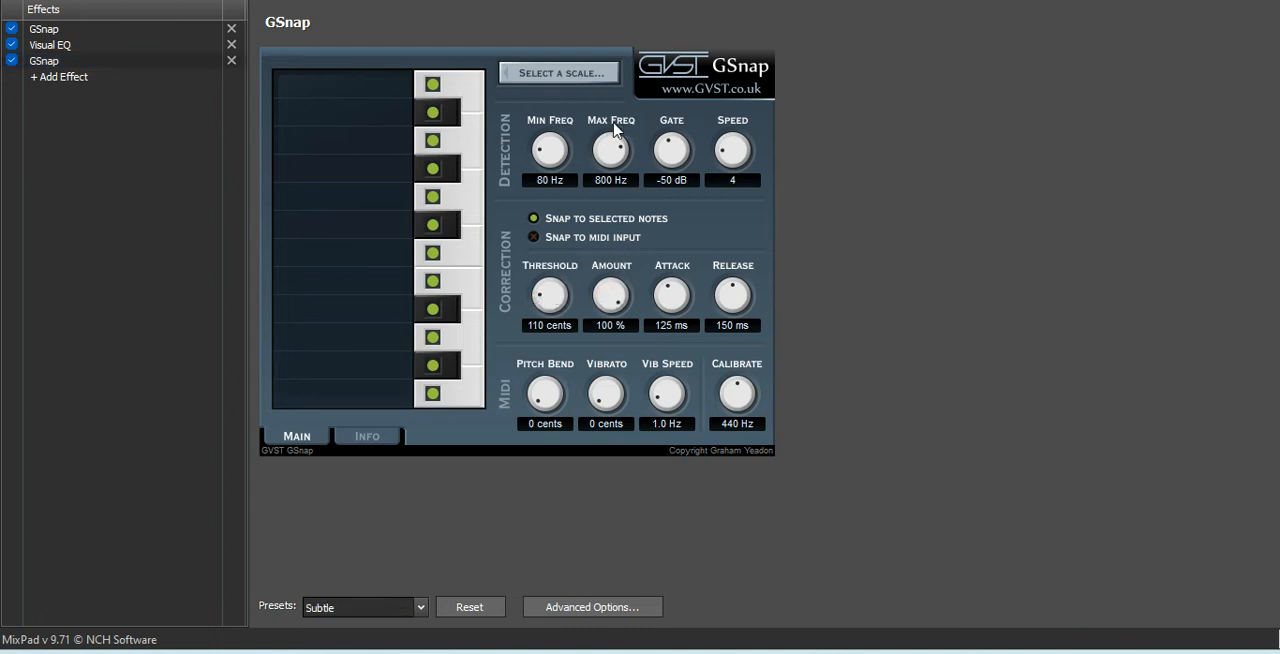
{"action": "mouse_move", "coordinate": [608, 158]}
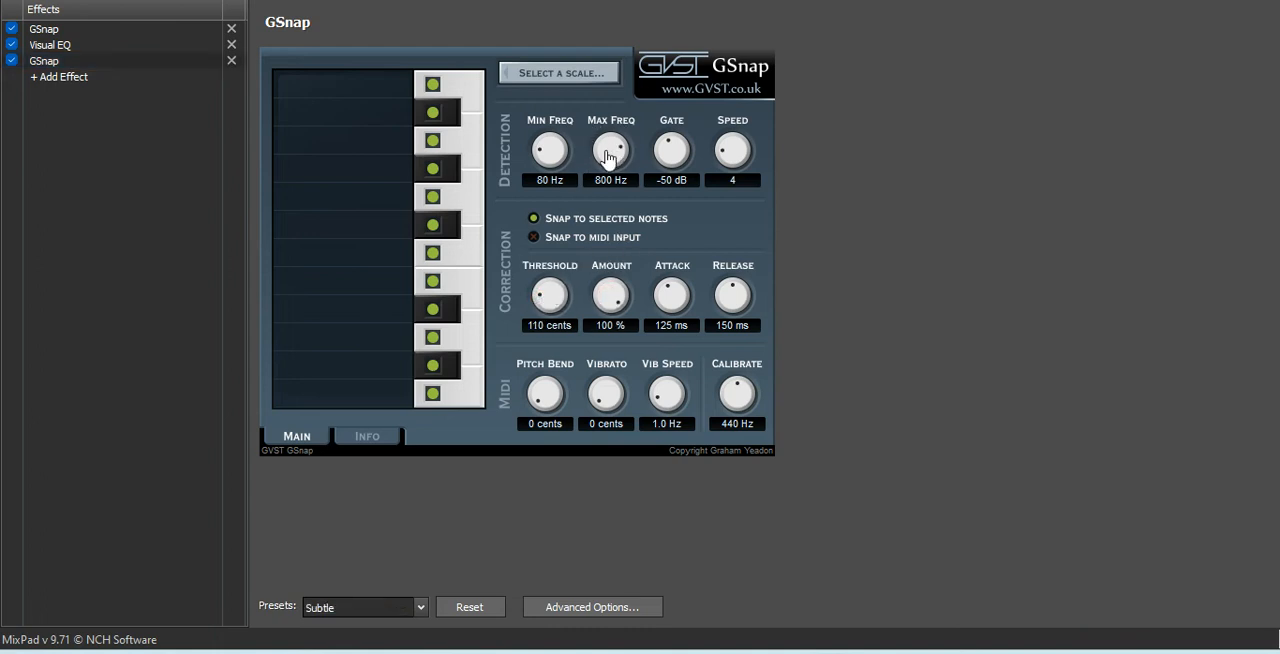
{"action": "left_click", "coordinate": [559, 73]}
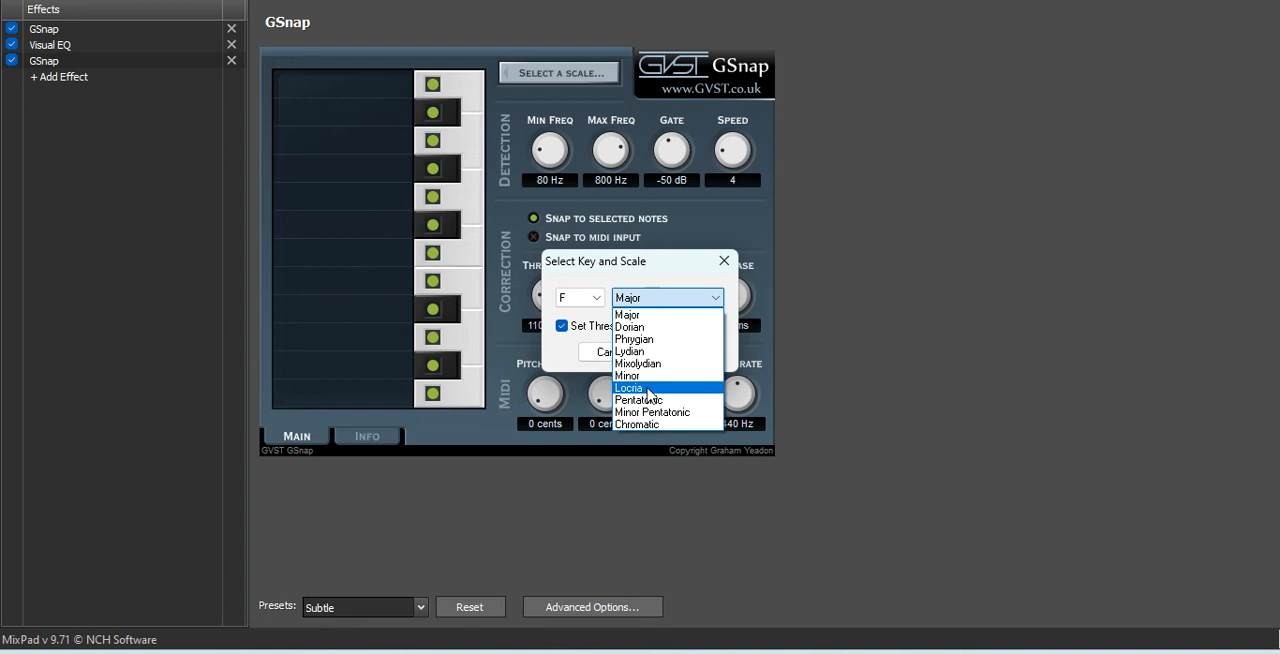
{"action": "left_click", "coordinate": [724, 261]}
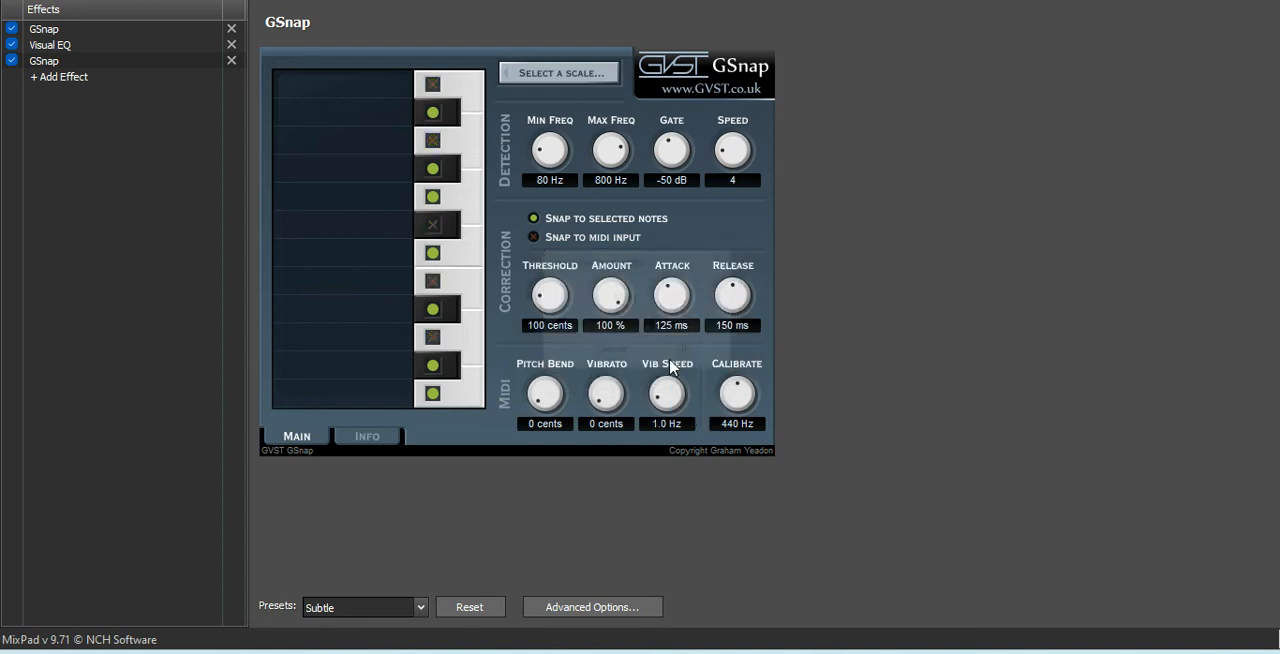
{"action": "left_click_drag", "start_coordinate": [545, 393], "coordinate": [545, 385]}
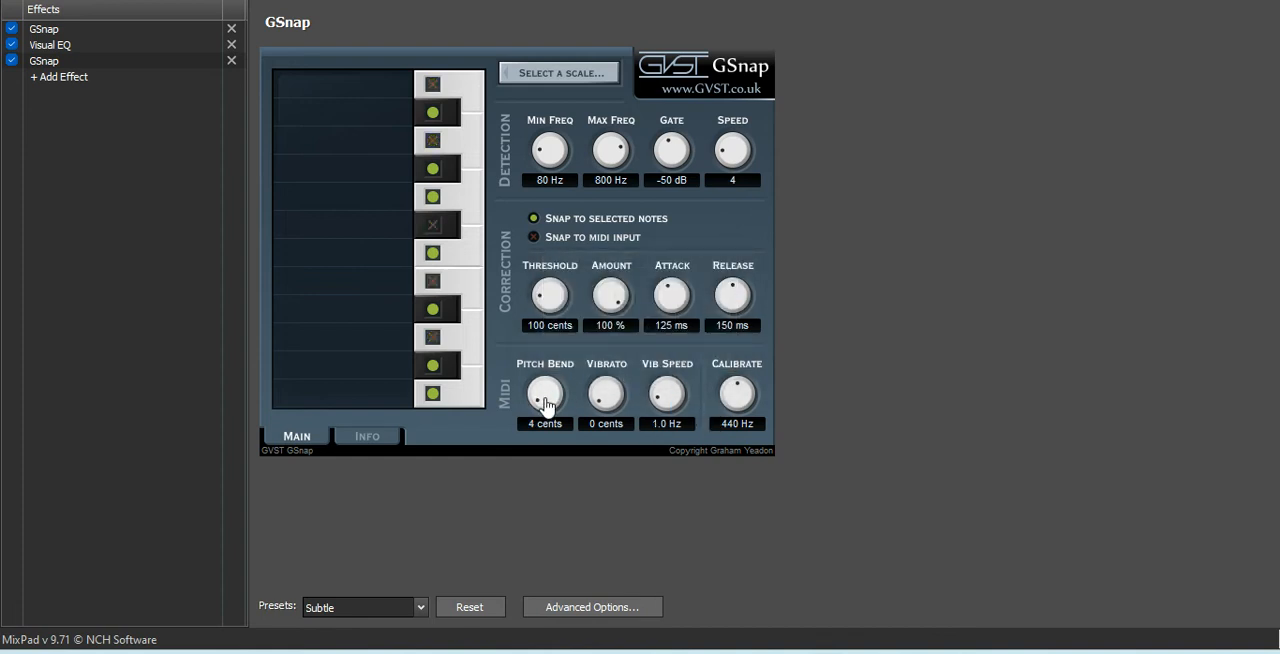
{"action": "mouse_move", "coordinate": [605, 395]}
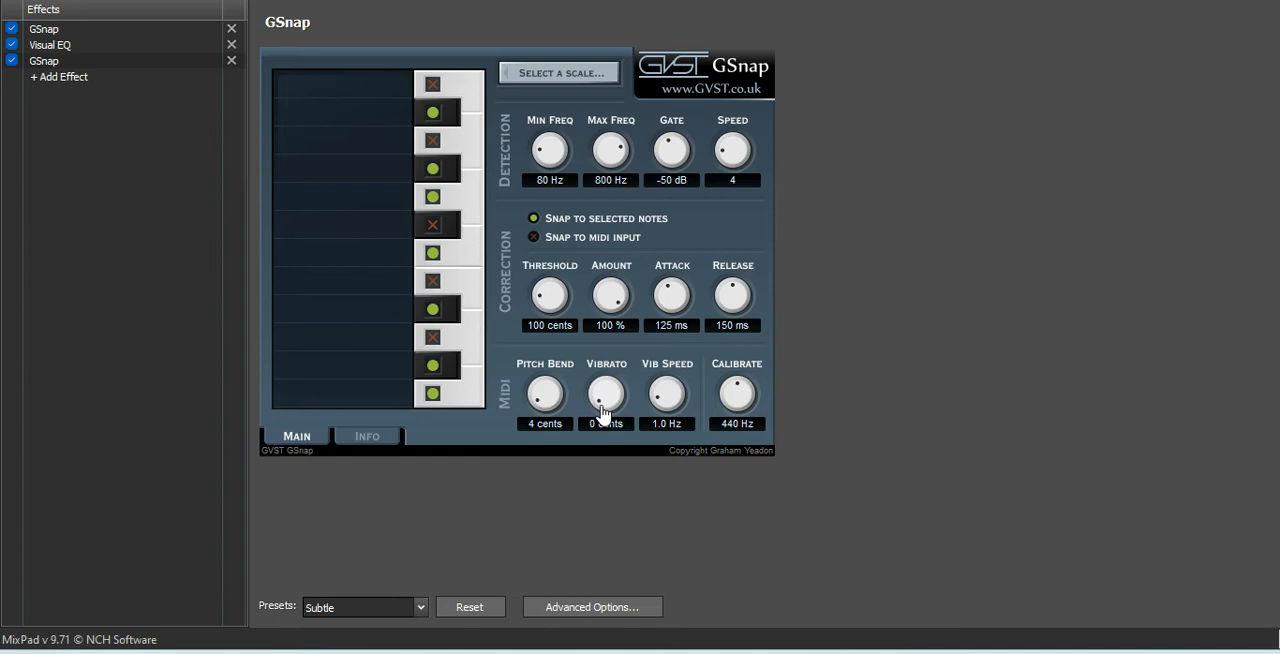
{"action": "mouse_move", "coordinate": [607, 415]}
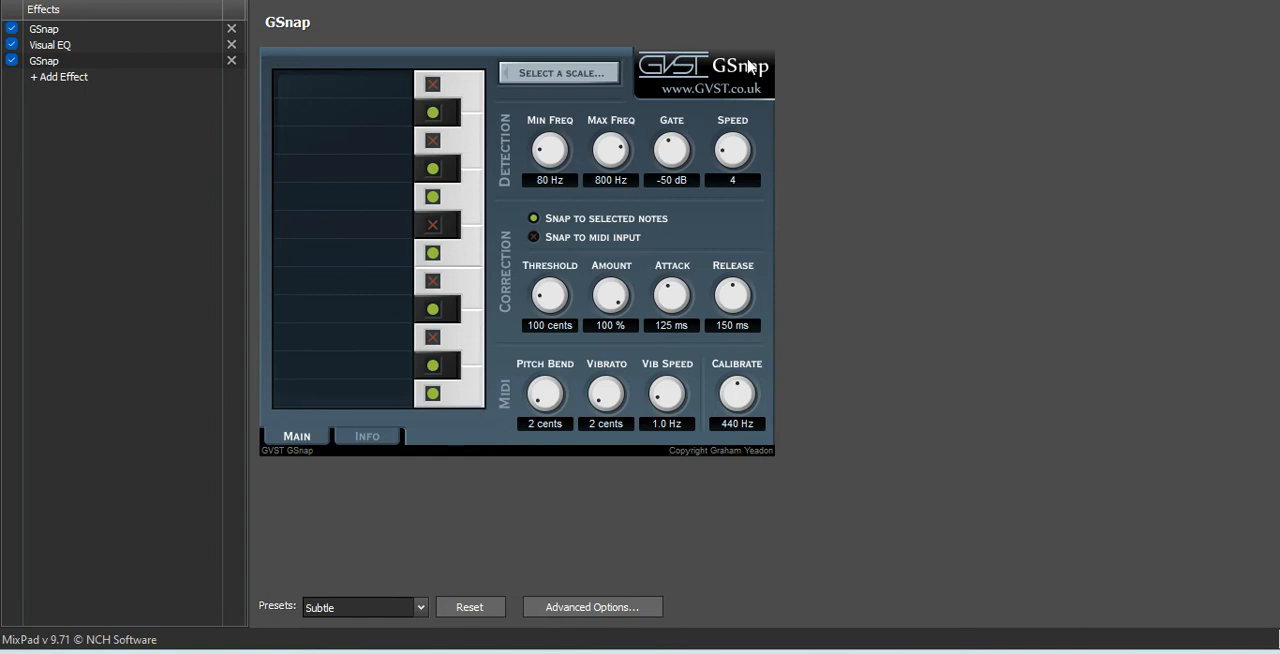
{"action": "left_click", "coordinate": [58, 77]}
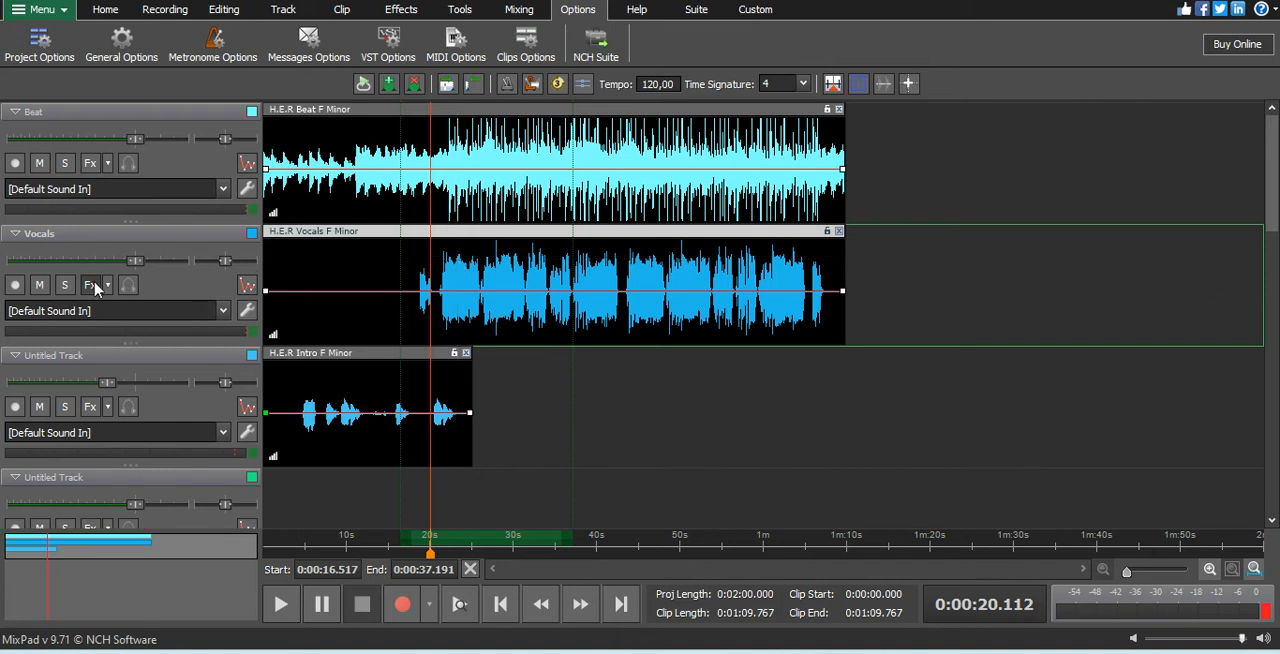
Add a Time-Based Reverb effect to the Vocals track's effects chain.
{"action": "left_click", "coordinate": [89, 285]}
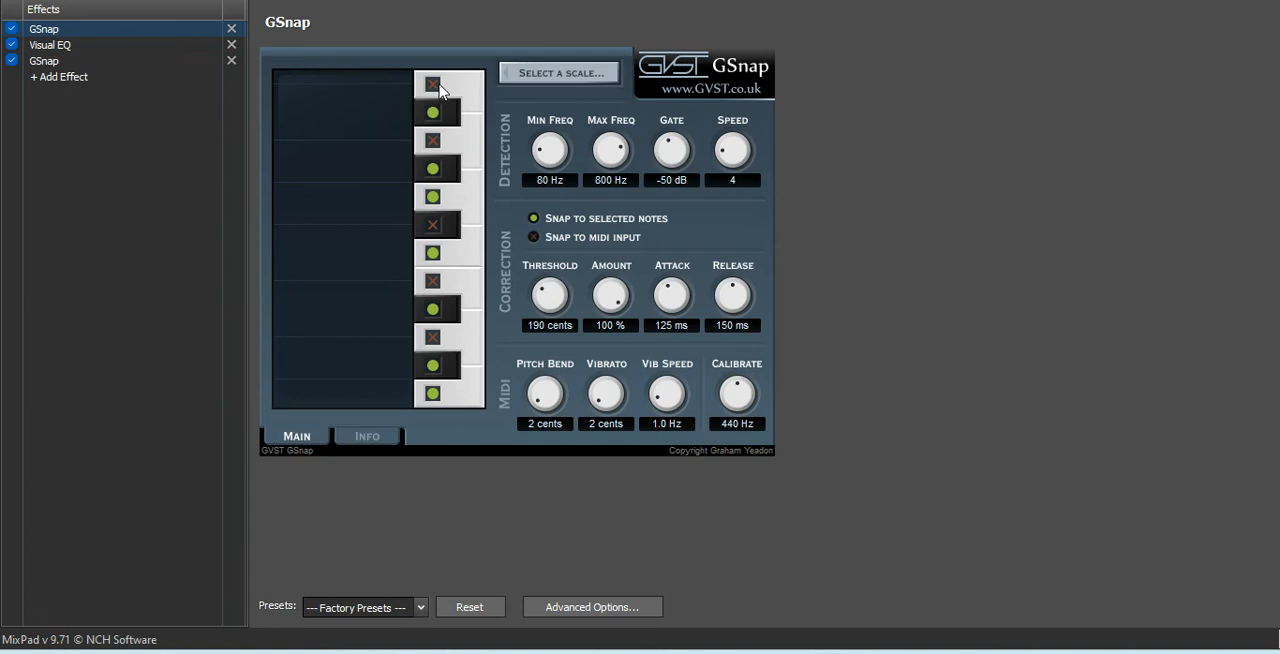
{"action": "mouse_move", "coordinate": [690, 80]}
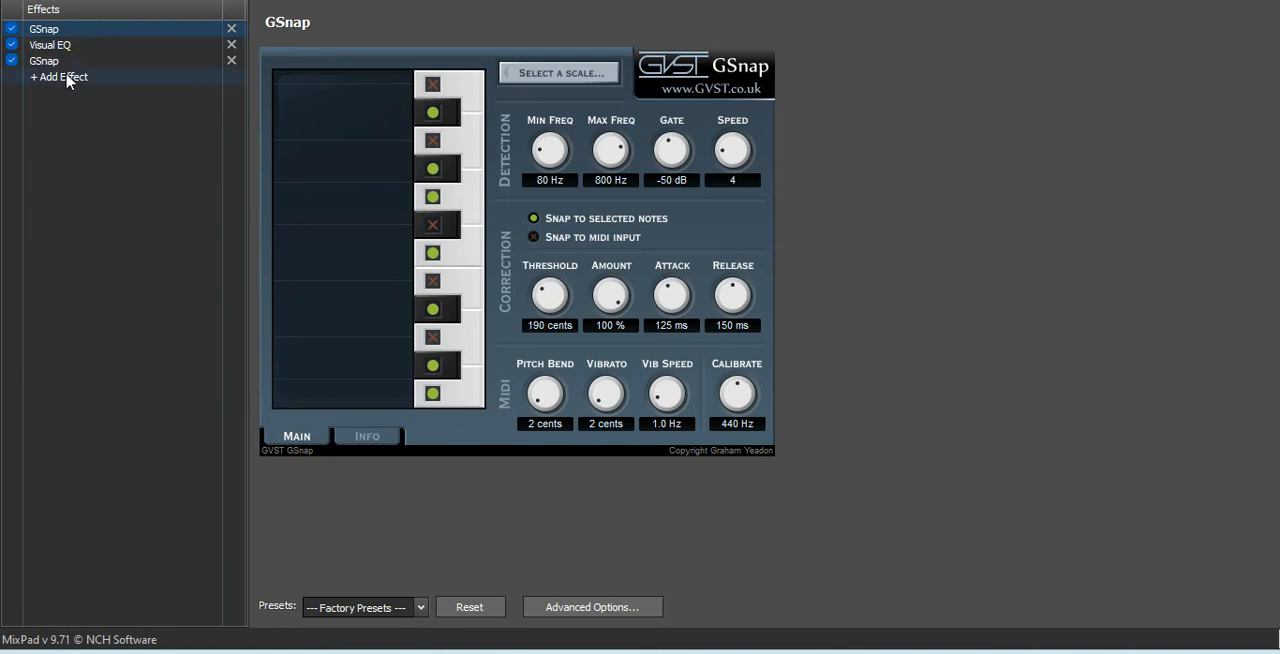
{"action": "left_click", "coordinate": [58, 76]}
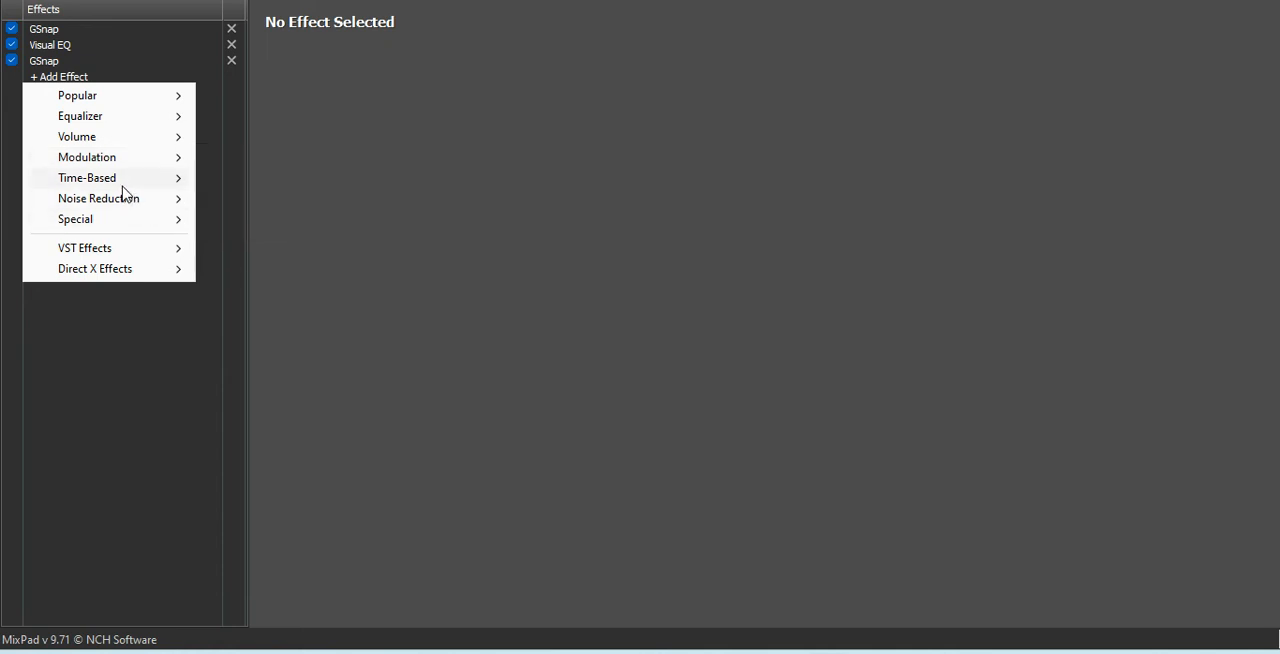
{"action": "mouse_move", "coordinate": [87, 178]}
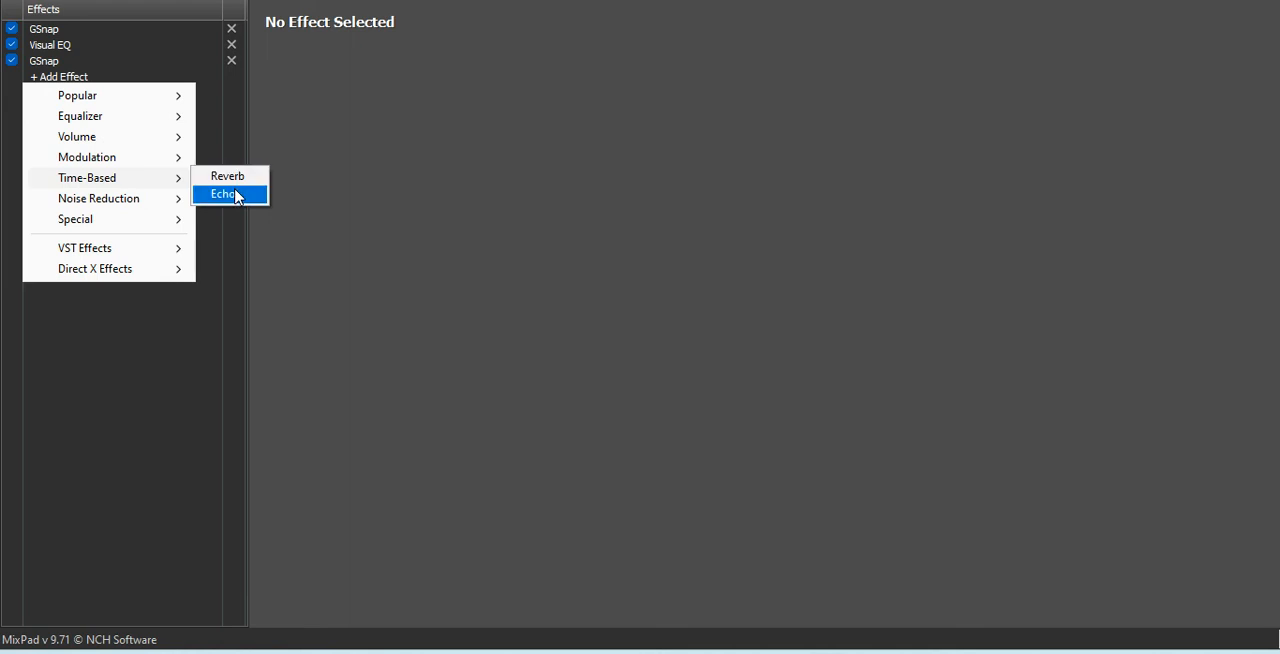
{"action": "left_click", "coordinate": [224, 194]}
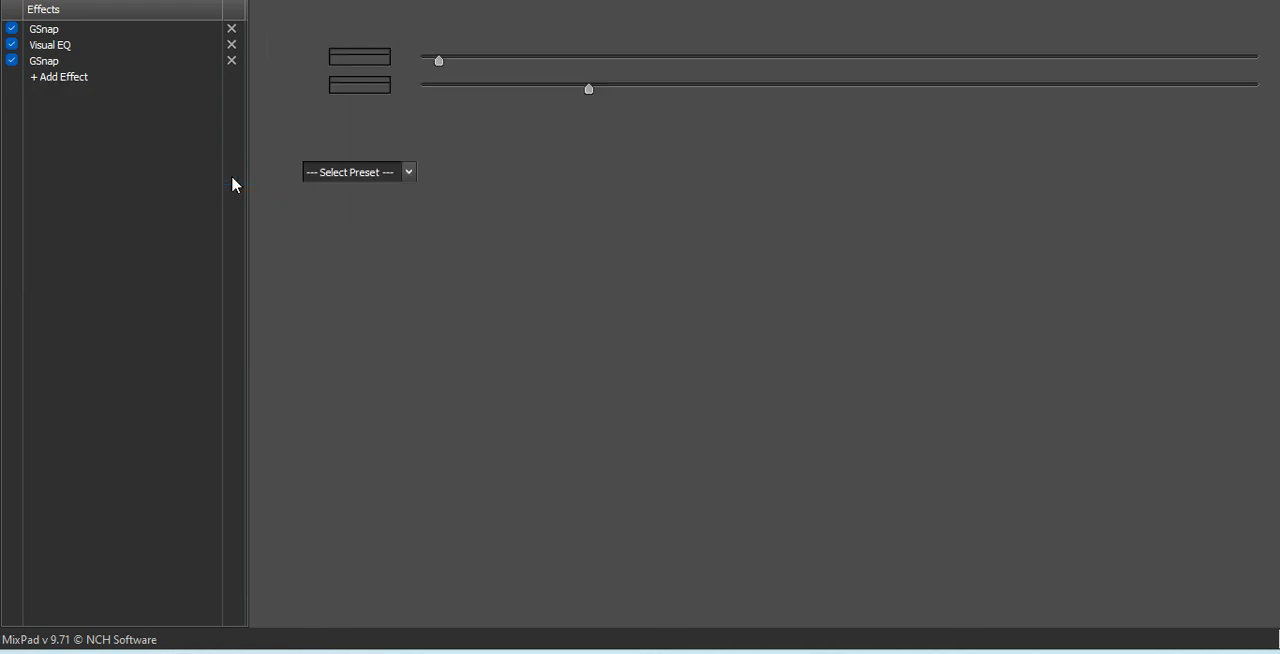
Cut the reverb's dry level to -118 dB and adjust its wet level.
{"action": "left_click", "coordinate": [62, 77]}
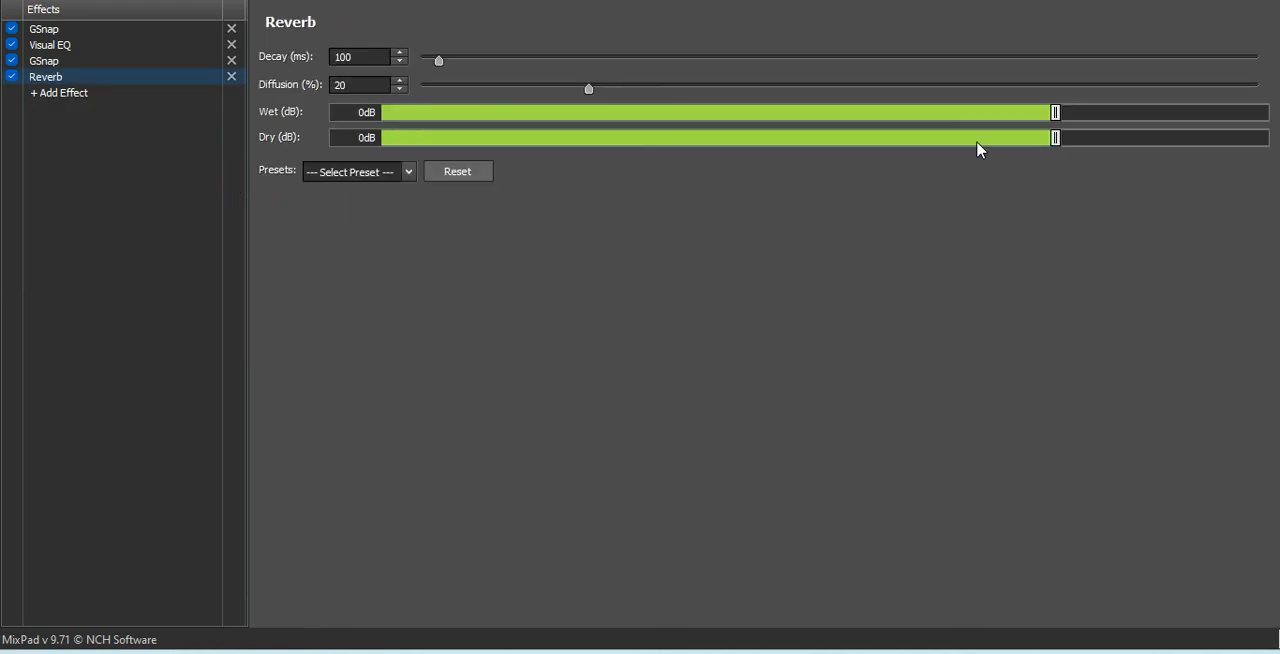
{"action": "left_click_drag", "start_coordinate": [1055, 137], "coordinate": [430, 137]}
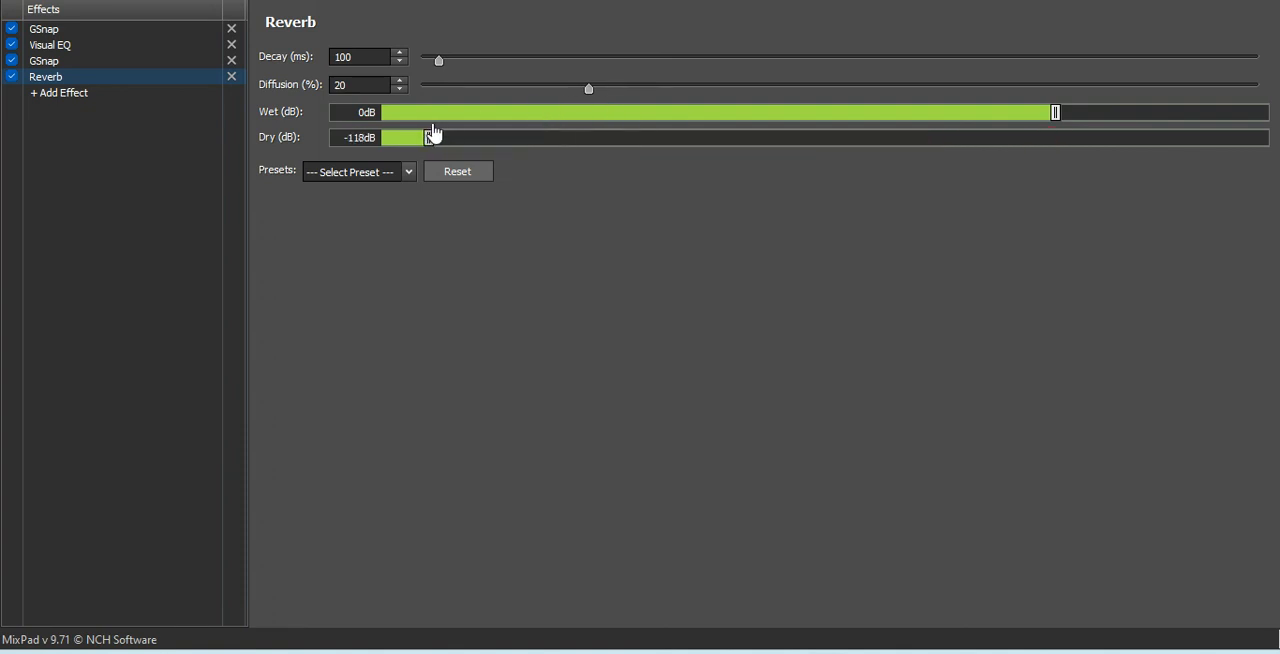
{"action": "left_click_drag", "start_coordinate": [1053, 112], "coordinate": [413, 112]}
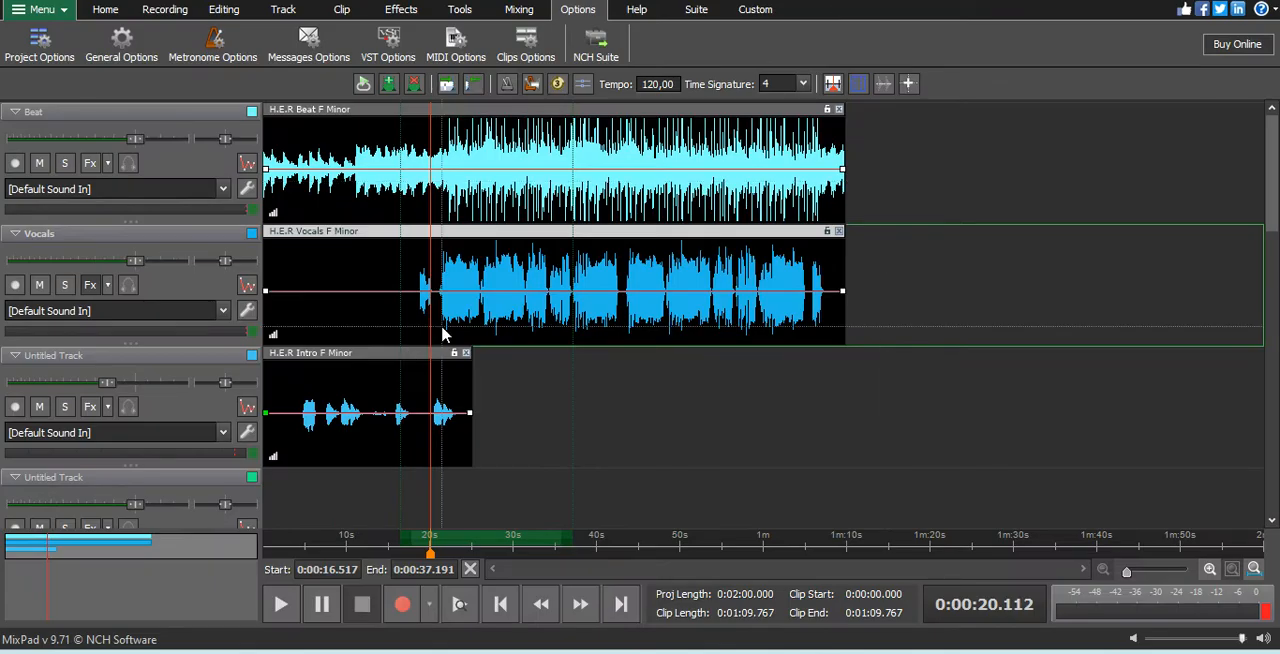
{"action": "mouse_move", "coordinate": [60, 233]}
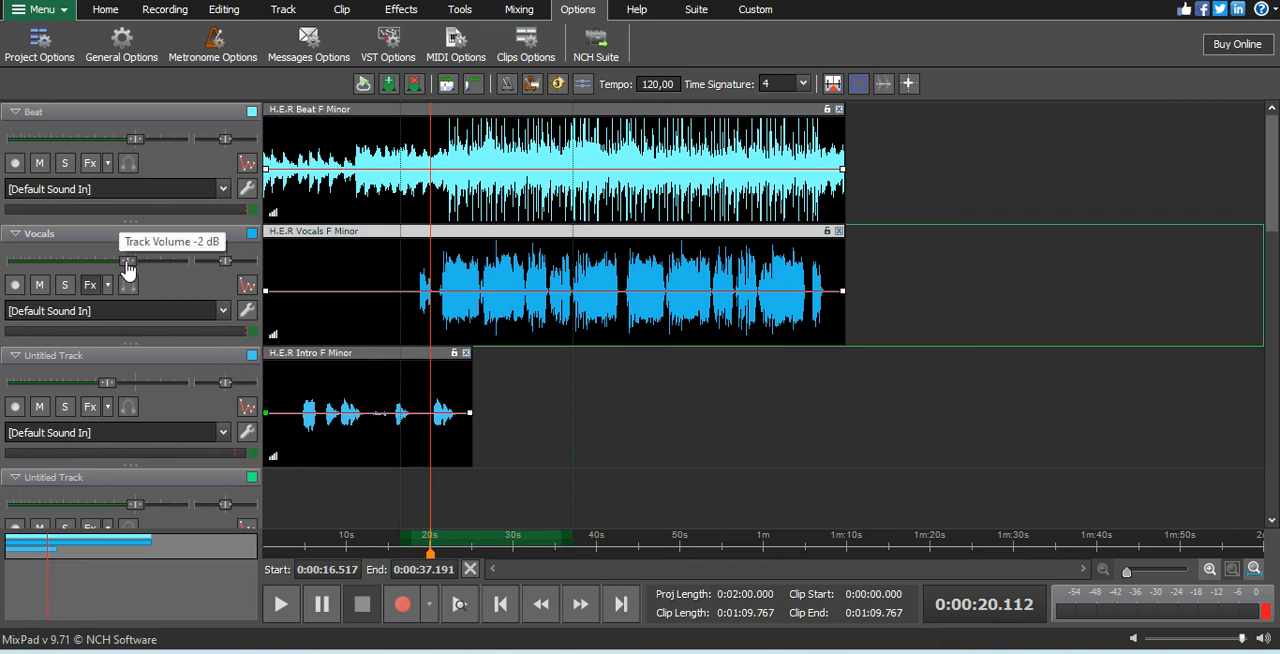
{"action": "mouse_move", "coordinate": [124, 270]}
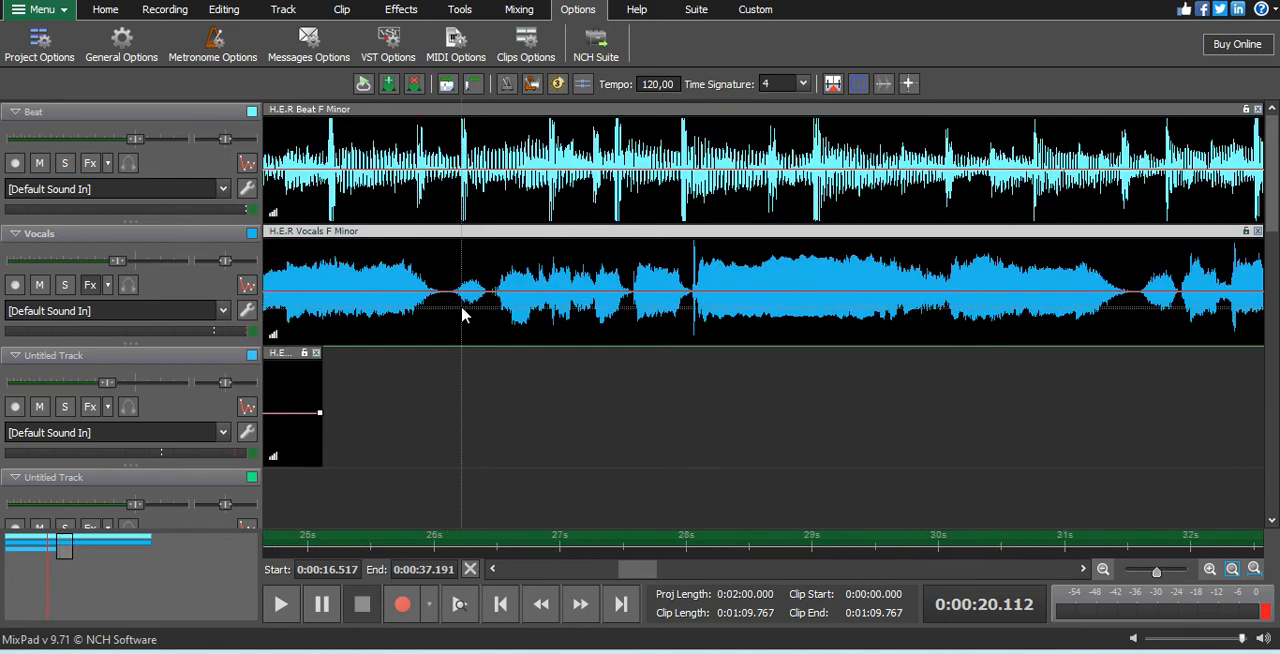
Place the playhead near 26 s and add a node on the Vocals volume envelope.
{"action": "left_click", "coordinate": [280, 603]}
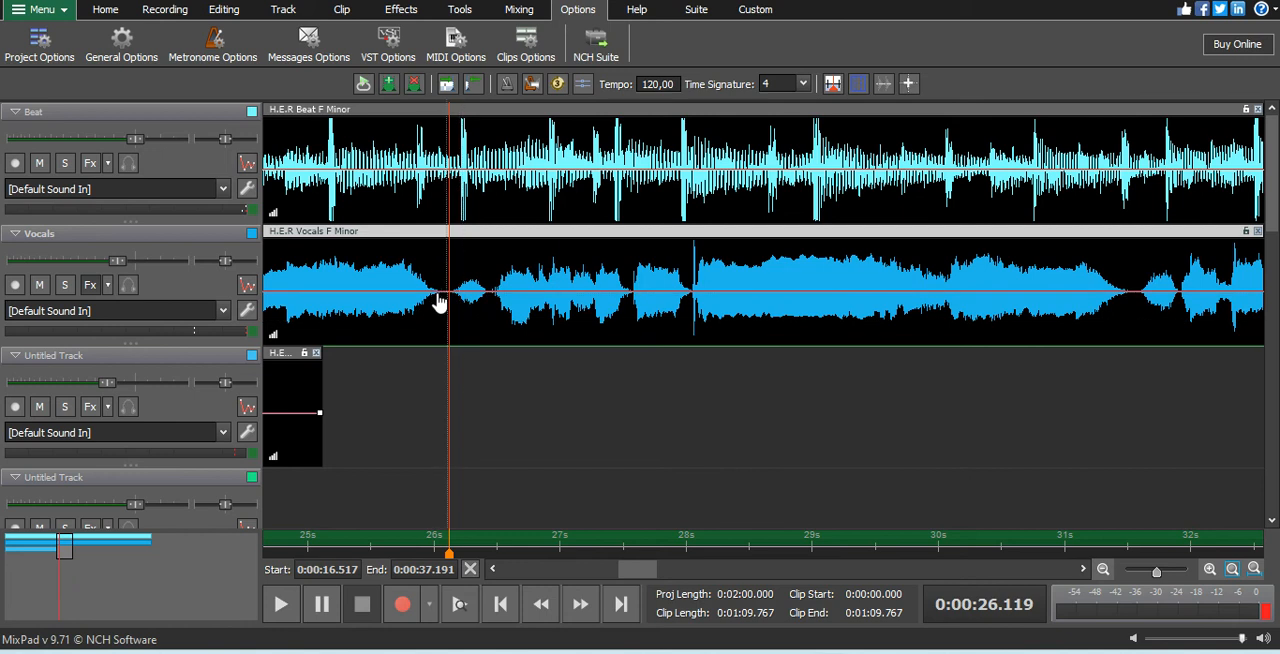
{"action": "right_click", "coordinate": [440, 300]}
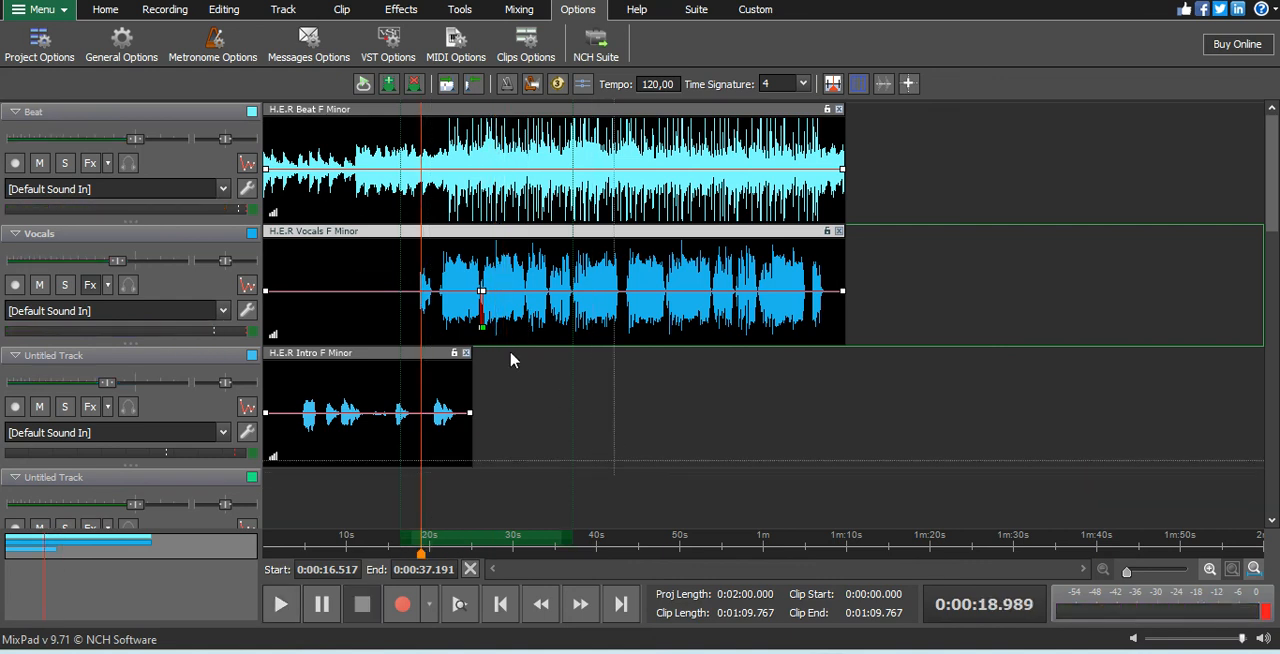
Zoom in to move the Vocals dip node to about 0:00:26.4 at -48 dB, then zoom out.
{"action": "left_click", "coordinate": [1209, 569]}
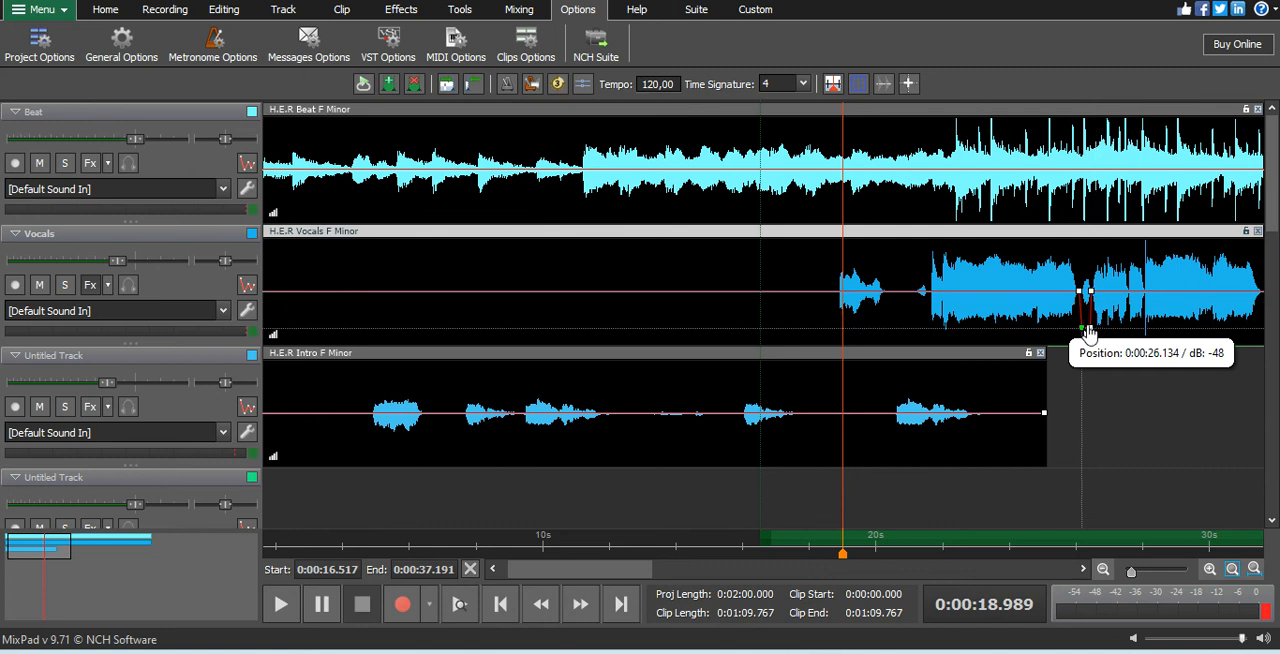
{"action": "mouse_move", "coordinate": [1087, 332]}
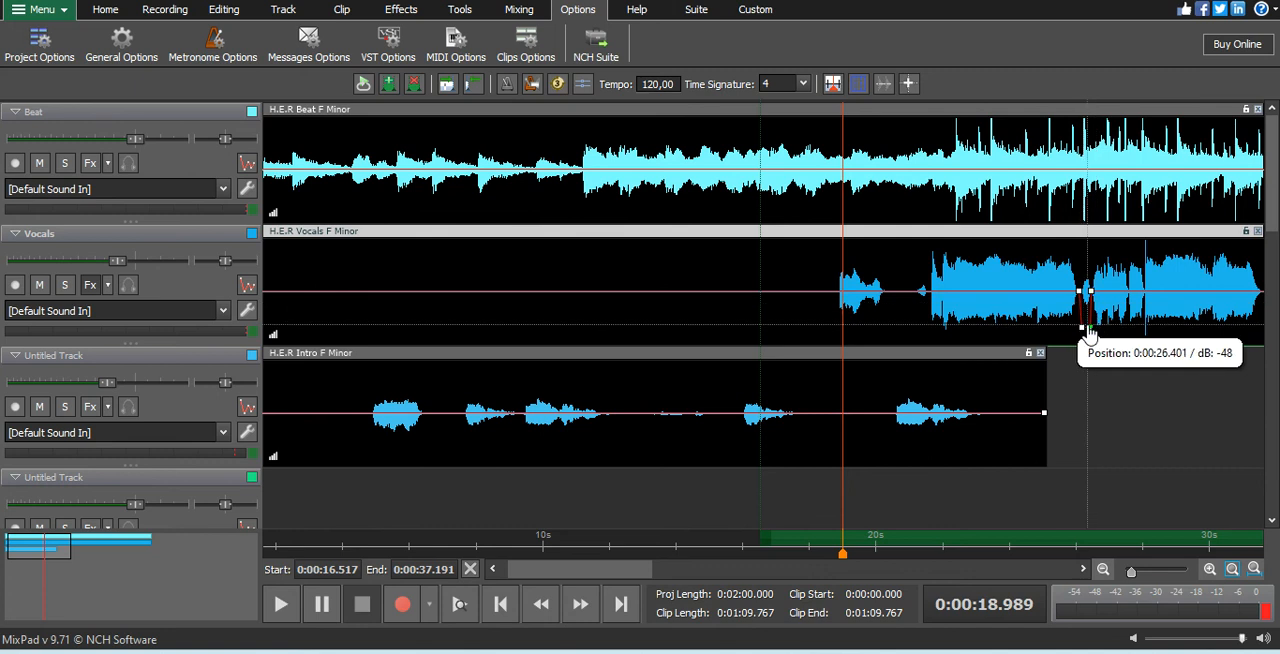
{"action": "mouse_move", "coordinate": [825, 307]}
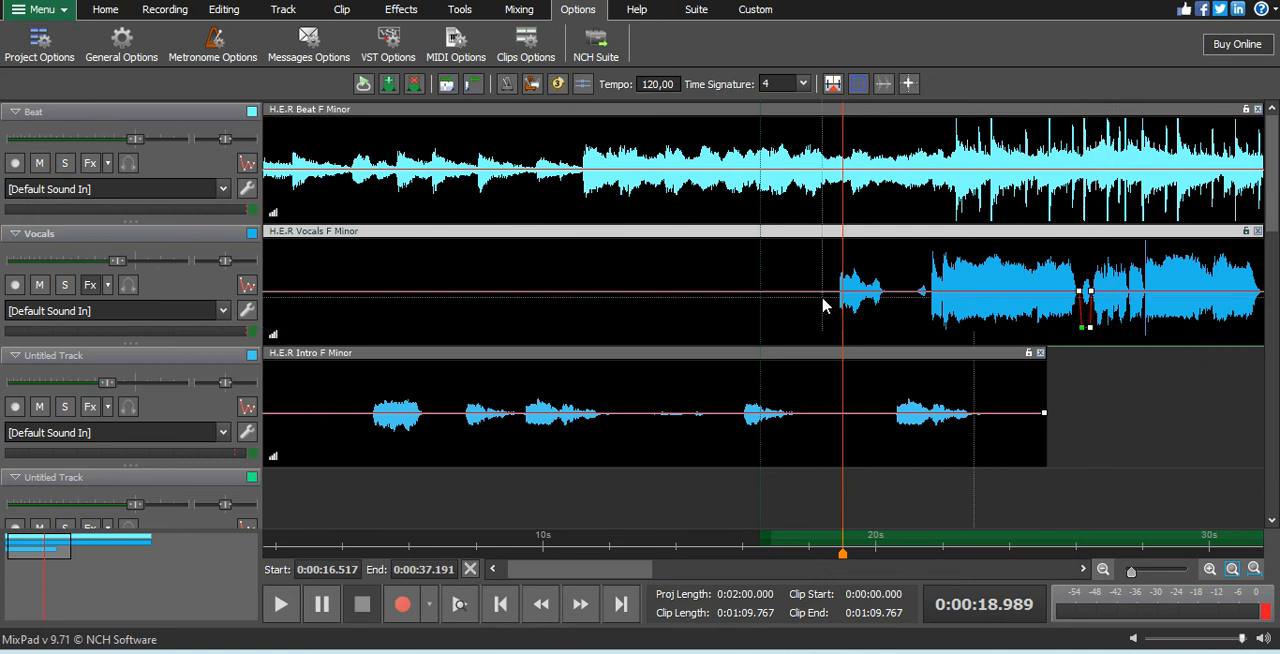
{"action": "left_click", "coordinate": [1209, 569]}
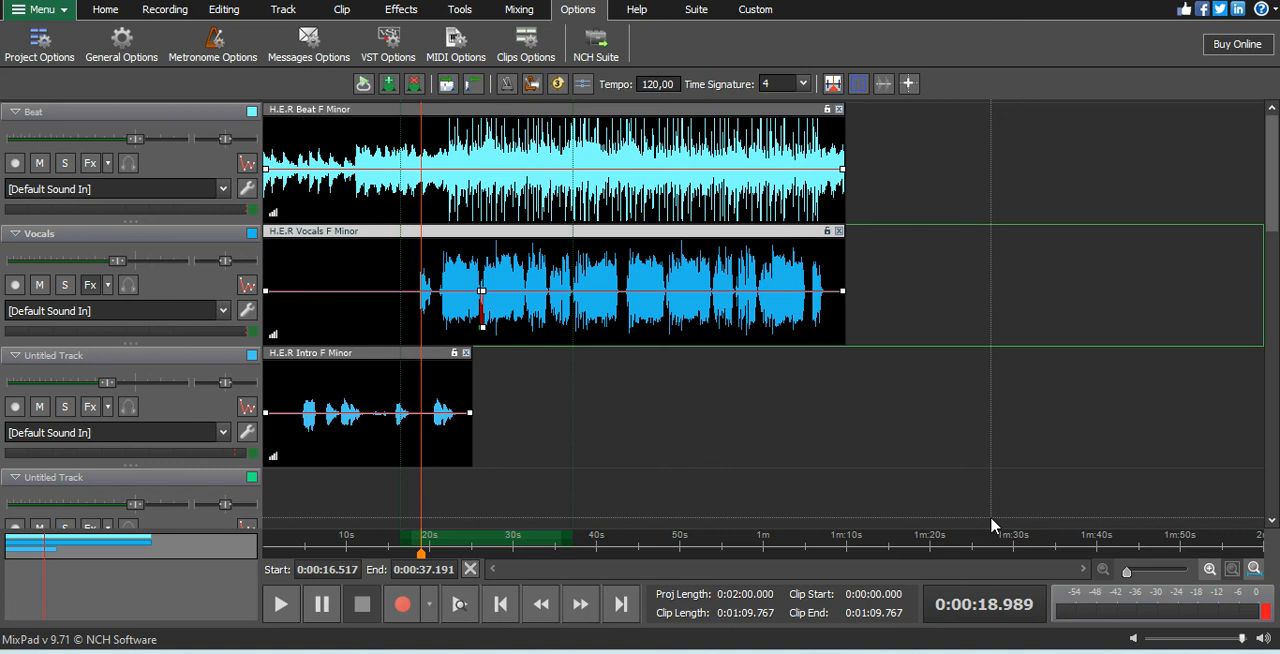
{"action": "mouse_move", "coordinate": [840, 390]}
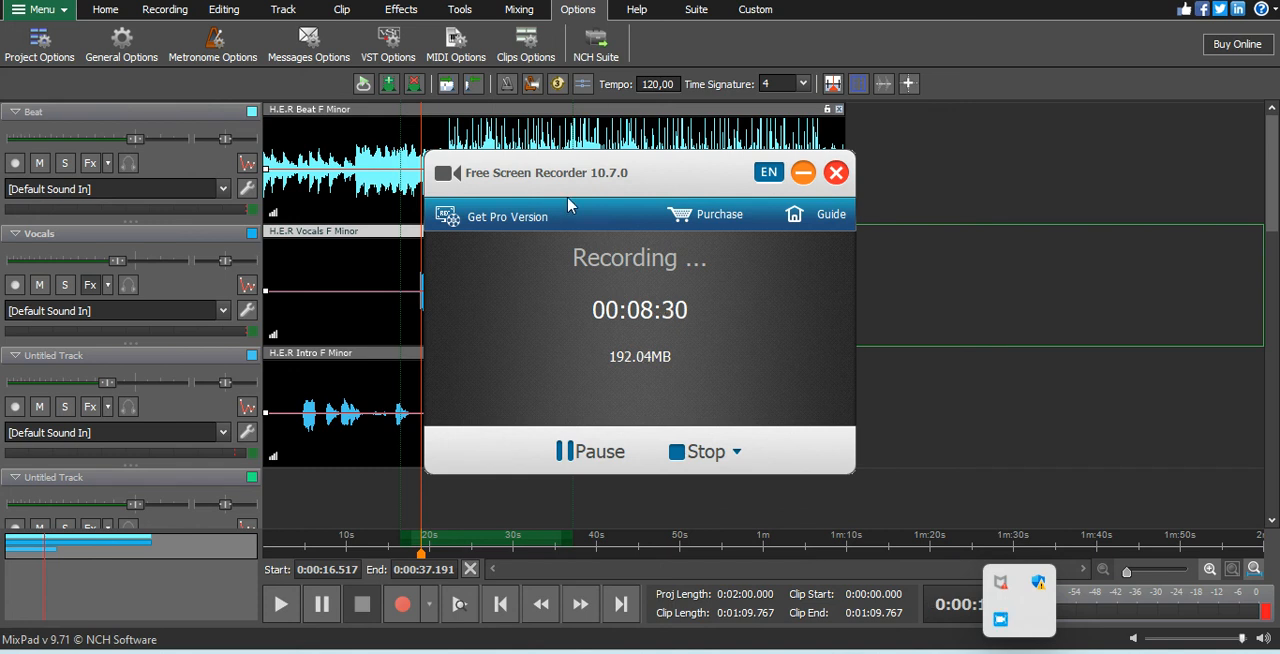
{"action": "mouse_move", "coordinate": [688, 382]}
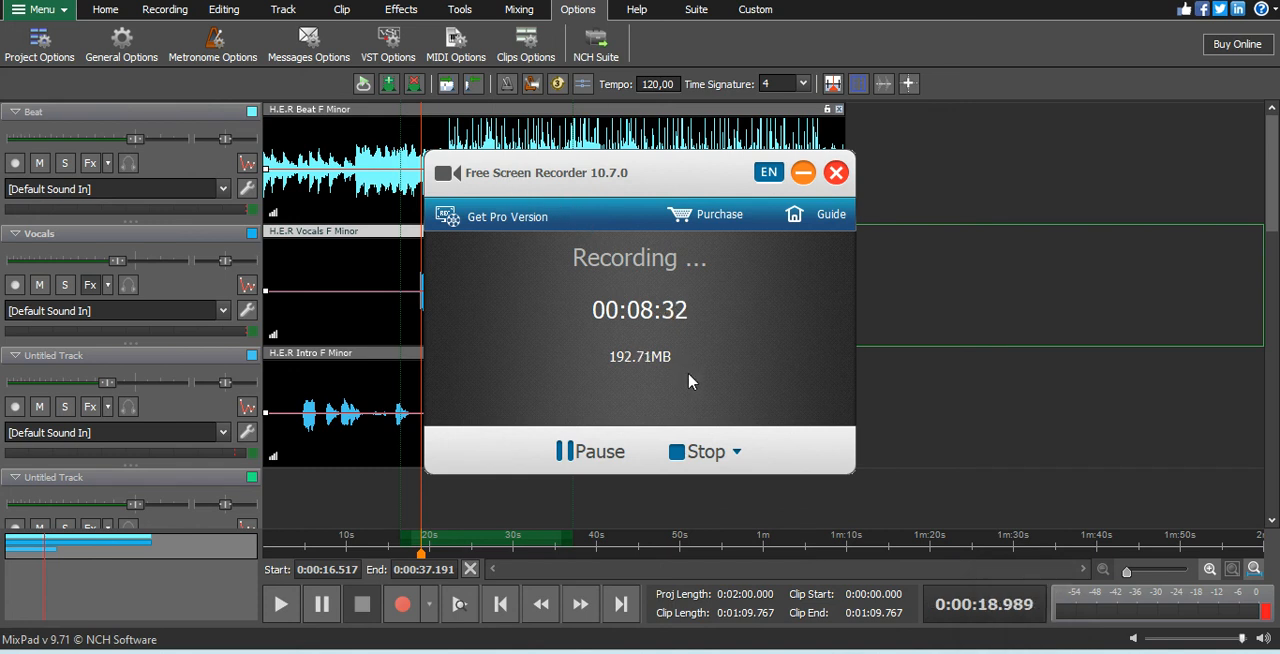
{"action": "mouse_move", "coordinate": [603, 411]}
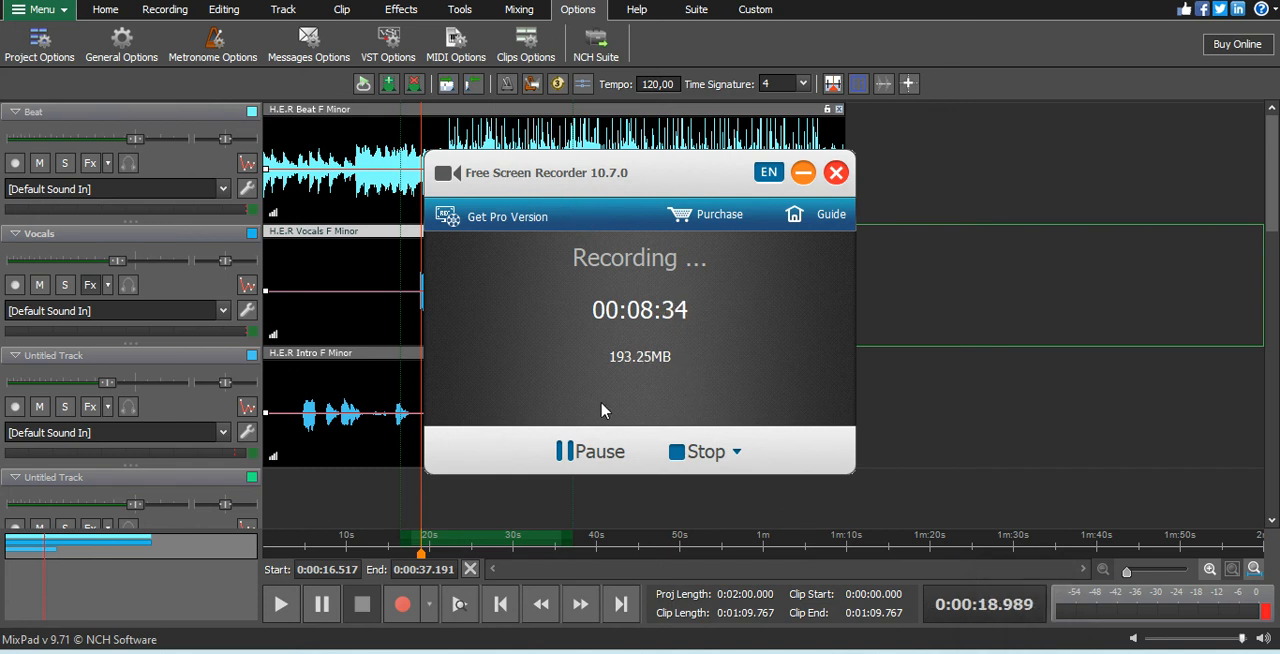